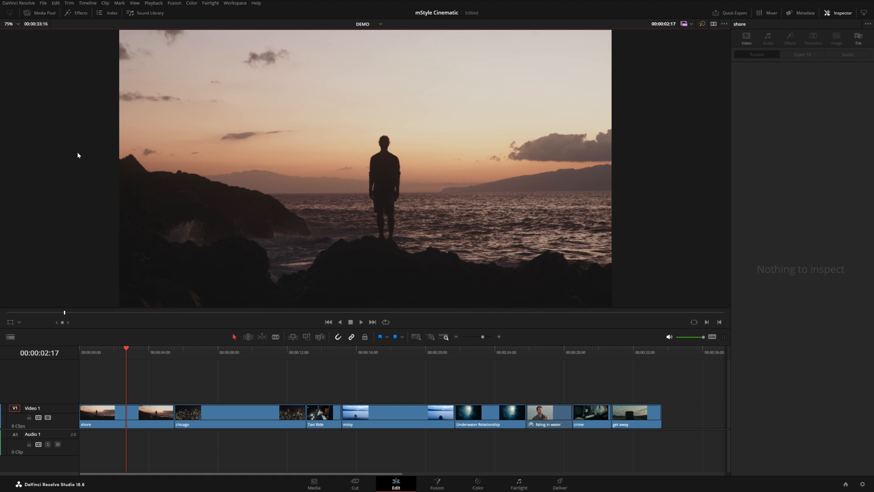
Step: Open the Effects library and show the MotionVFX mStyle Cinematic effects
left_click(84, 12)
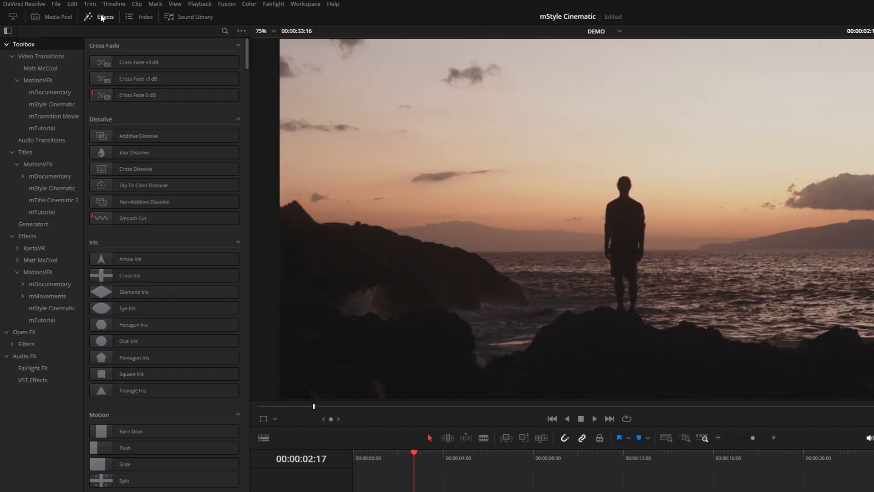
left_click(51, 104)
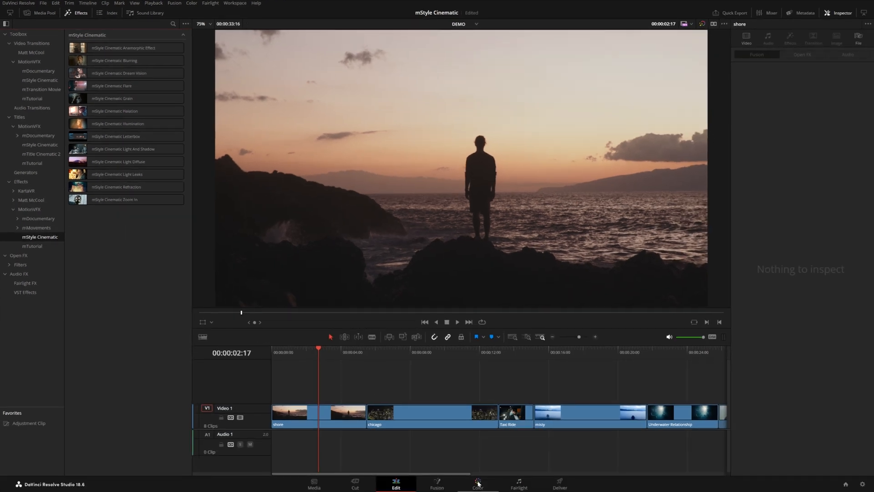
Step: On the Color page, browse the mStyle Cinematic LUTs, previewing the Moviematic and Cinessence looks
left_click(476, 484)
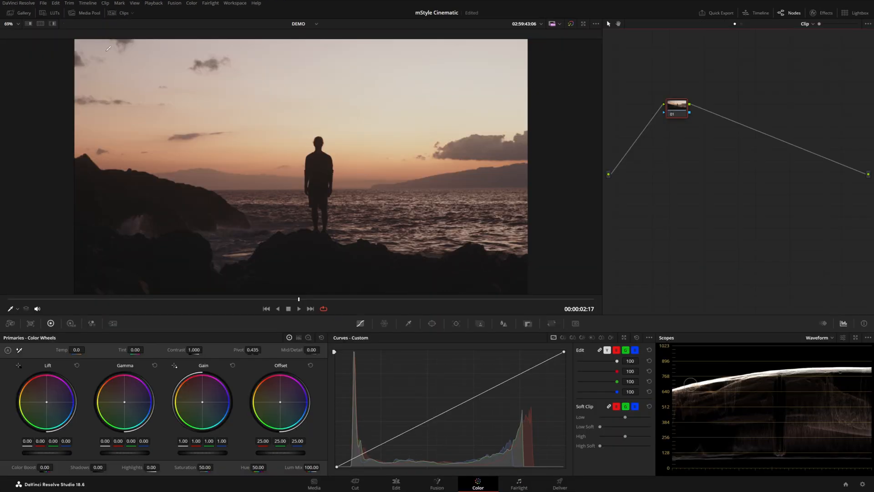
left_click(55, 13)
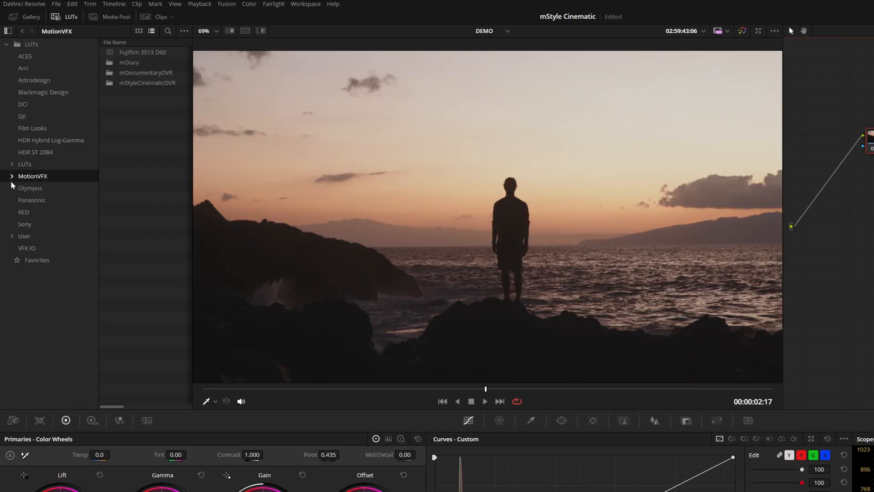
left_click(11, 176)
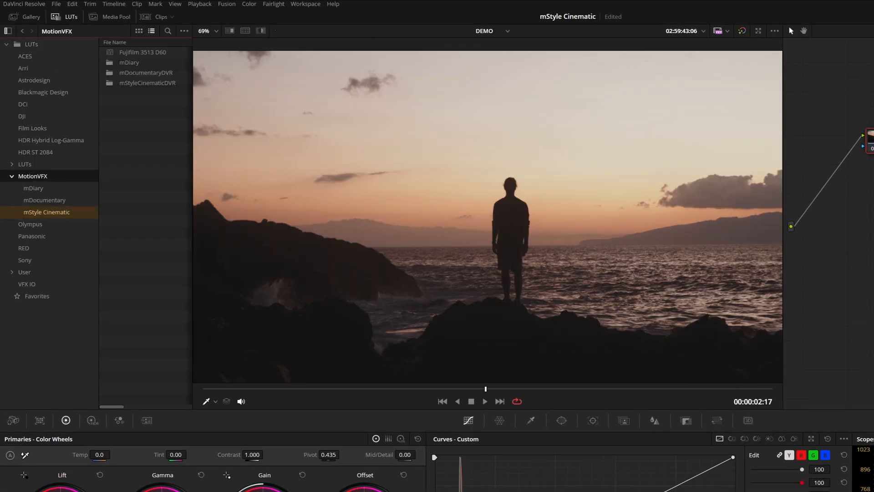
double_click(147, 83)
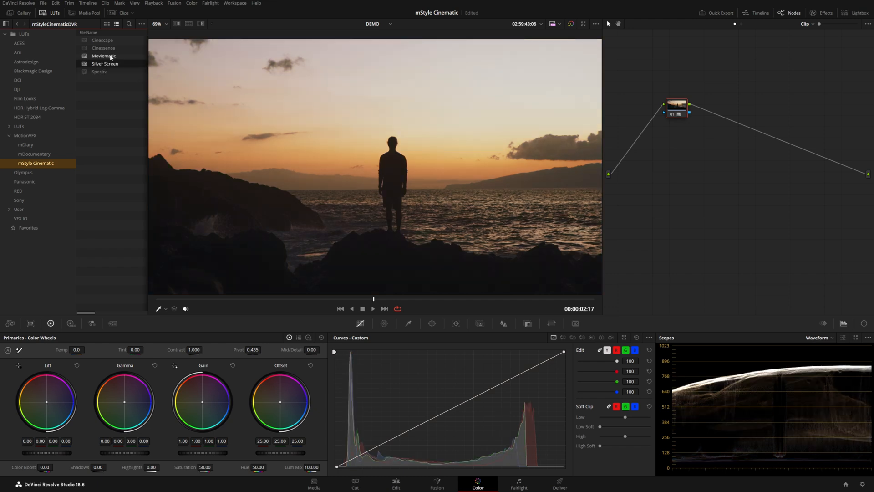
left_click(103, 48)
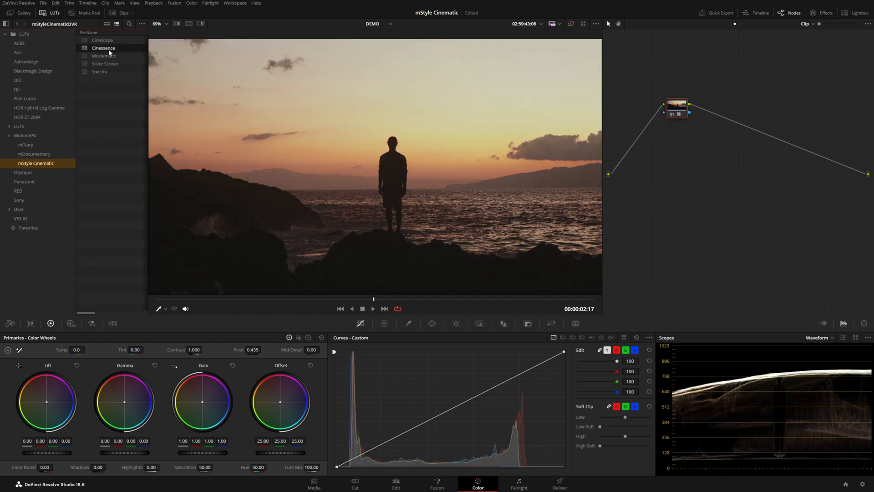
left_click(102, 40)
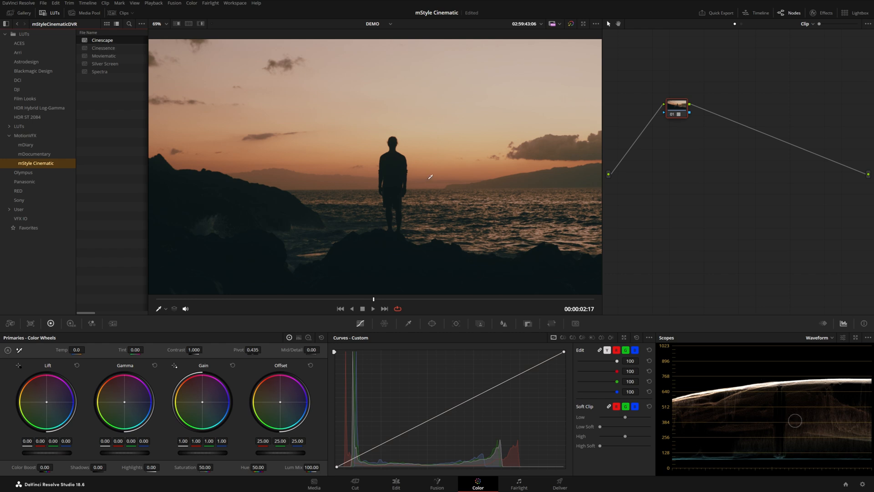
mouse_move(480, 198)
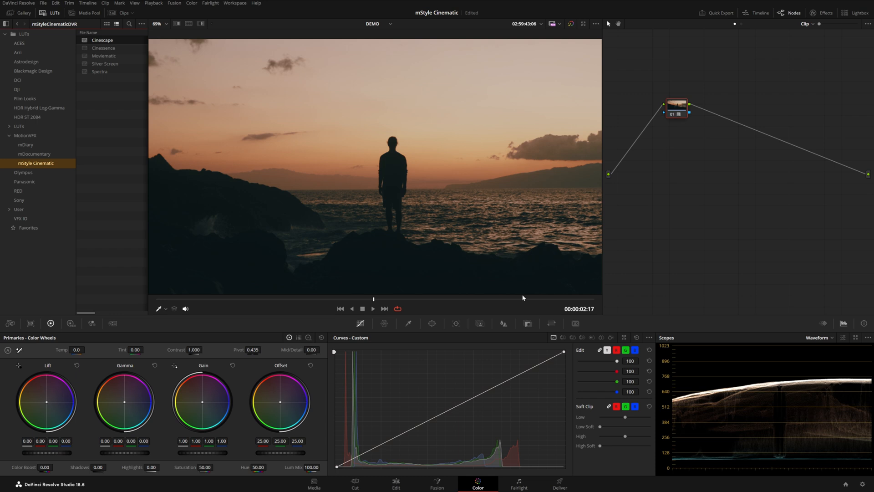
mouse_move(528, 323)
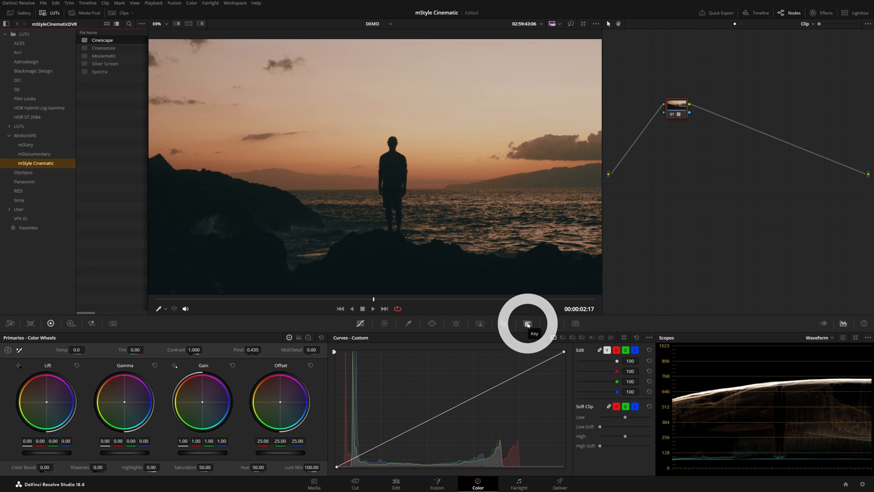
Step: Lower the node's Key Output Gain to 0.600, then go back to the Edit page
left_click(527, 323)
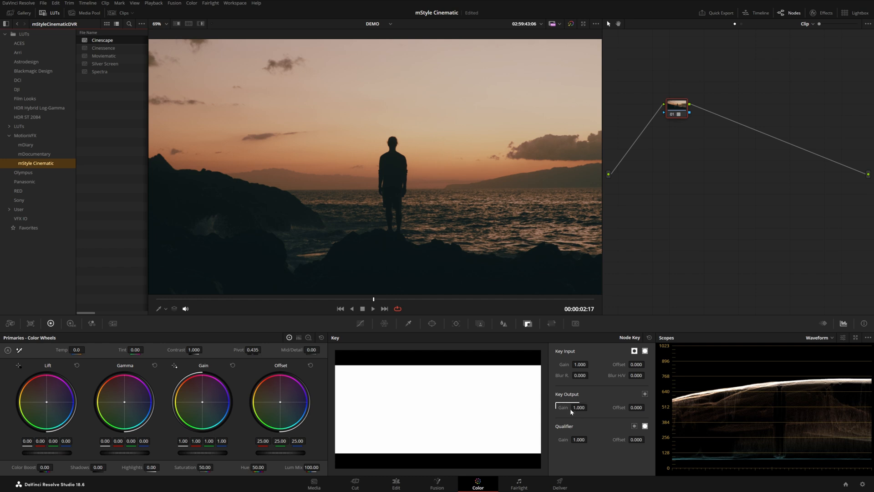
left_click_drag(579, 406, 578, 407)
type("0.600")
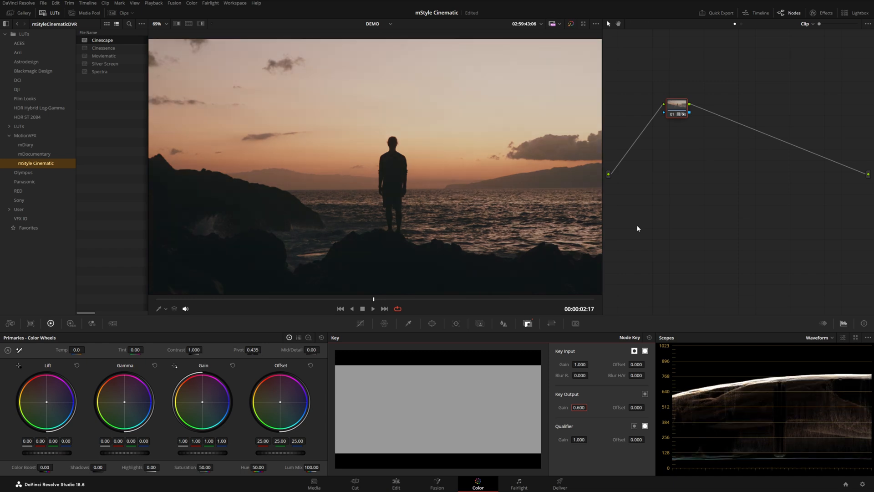
left_click(395, 483)
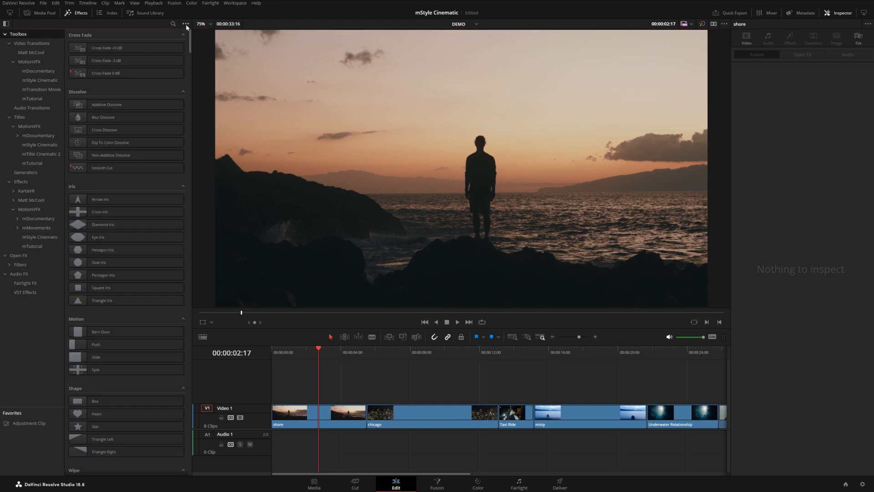
Step: Search effects for 'mstyle', enable Hover Scrub Preview, and preview Blurring and Anamorphic on the shore clip
type("mstyle cinematic")
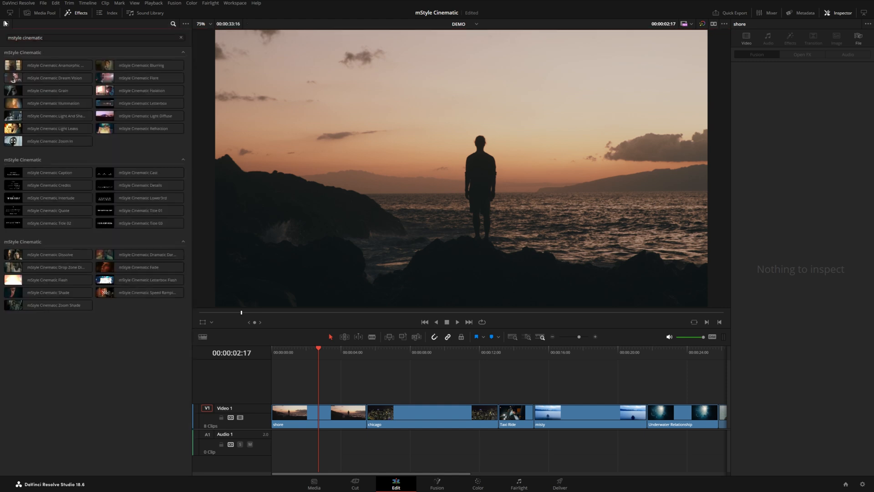
mouse_move(122, 143)
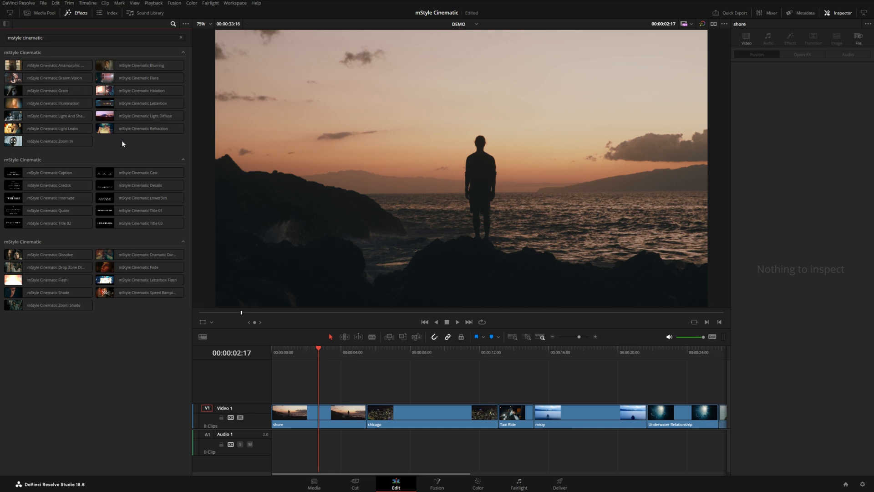
left_click(307, 420)
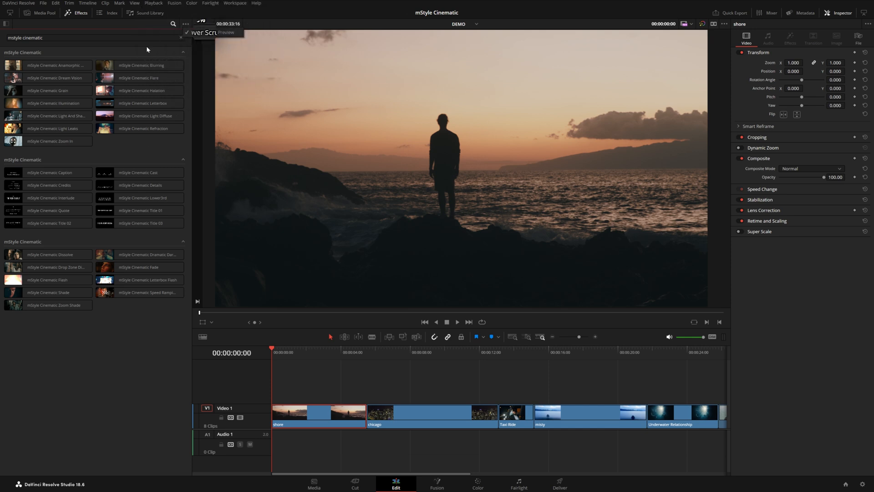
left_click(139, 65)
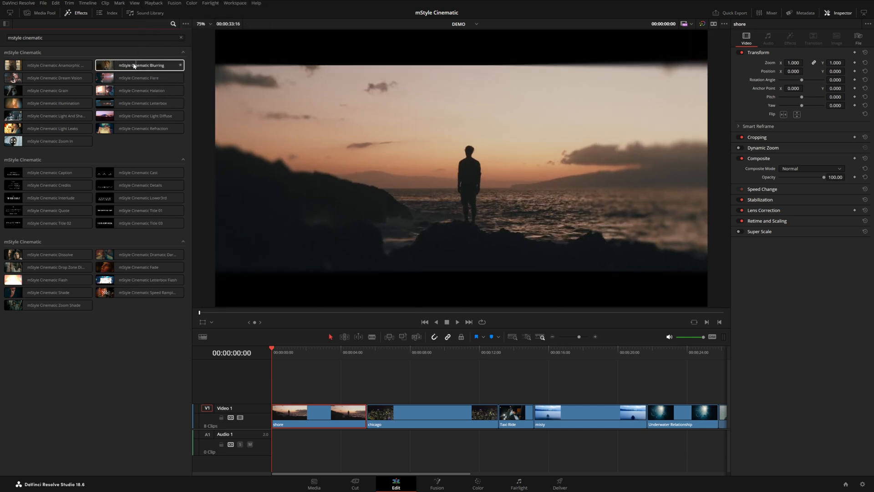
left_click(51, 65)
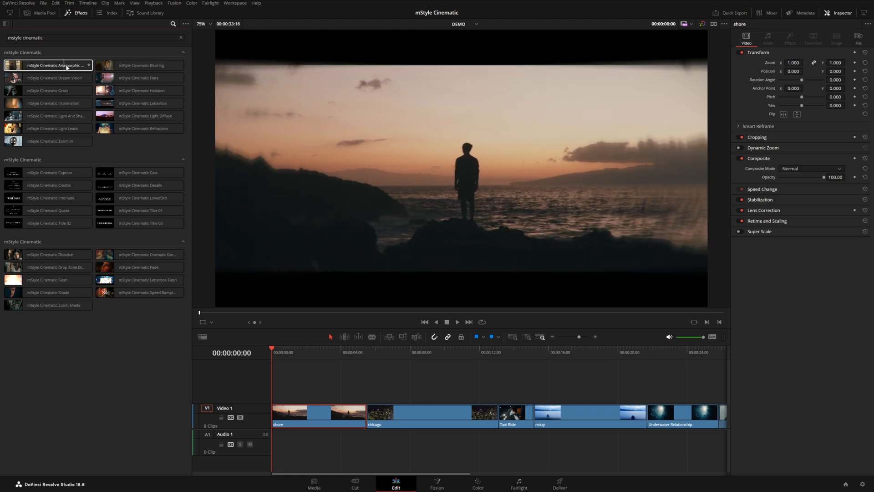
left_click(139, 66)
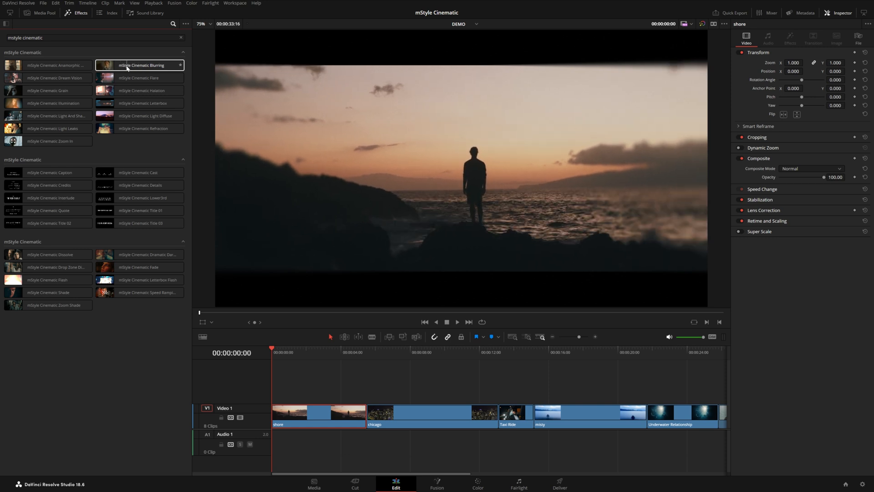
Step: Apply mStyle Cinematic Blurring to the chicago clip with Blur Amount about 10.7 and Start X 0.495
left_click_drag(139, 65, 411, 412)
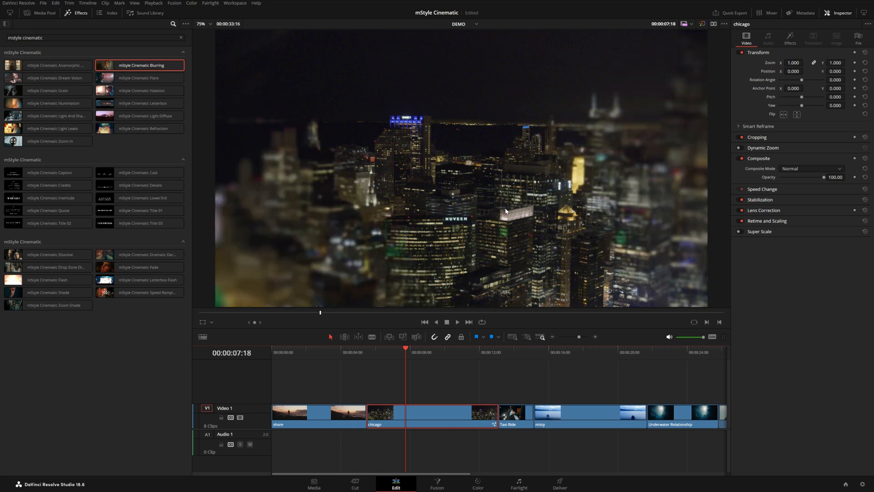
left_click(786, 41)
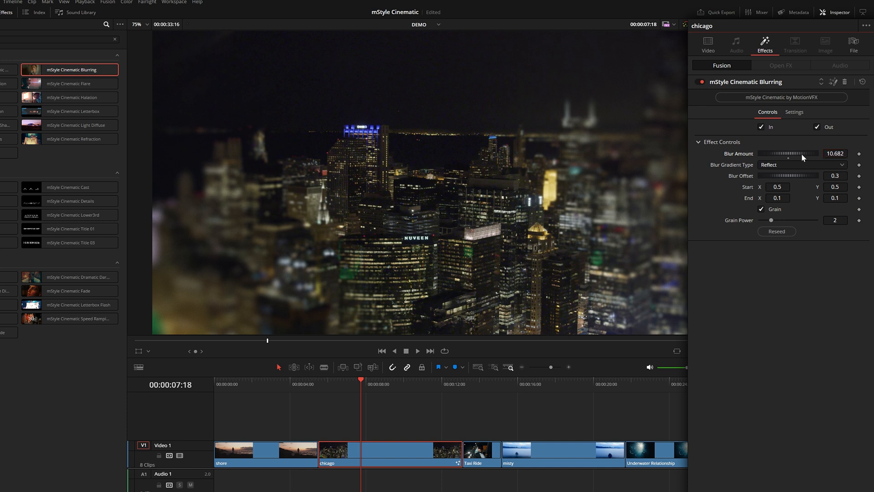
left_click(776, 187)
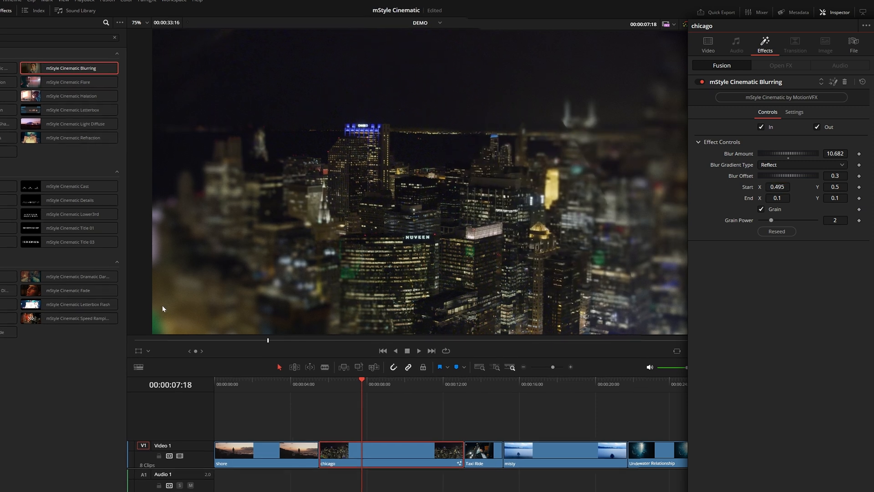
left_click(142, 339)
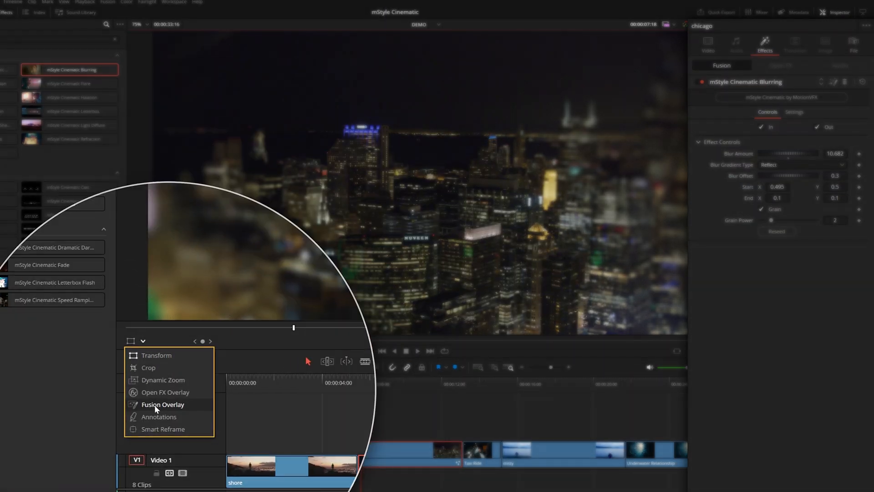
Step: Drag the blur gradient handles to start about 0.49, 0.32 and end about 0.49, 0.55
left_click(162, 404)
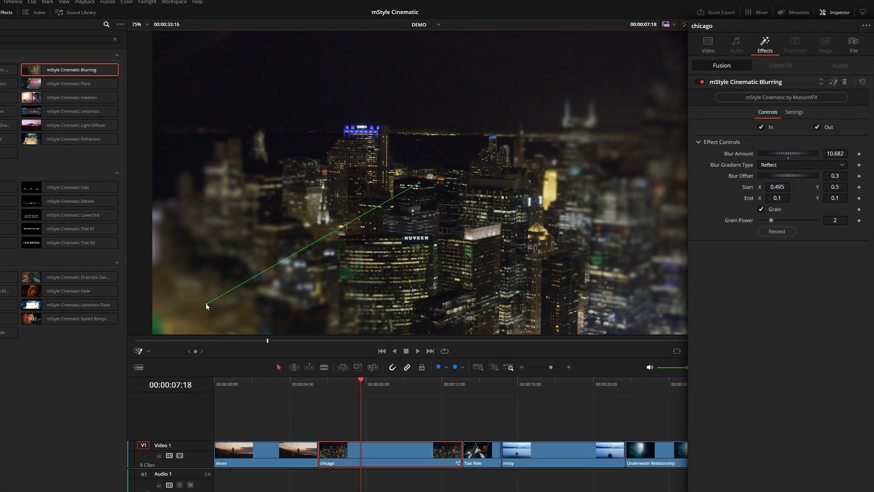
left_click_drag(206, 306, 235, 153)
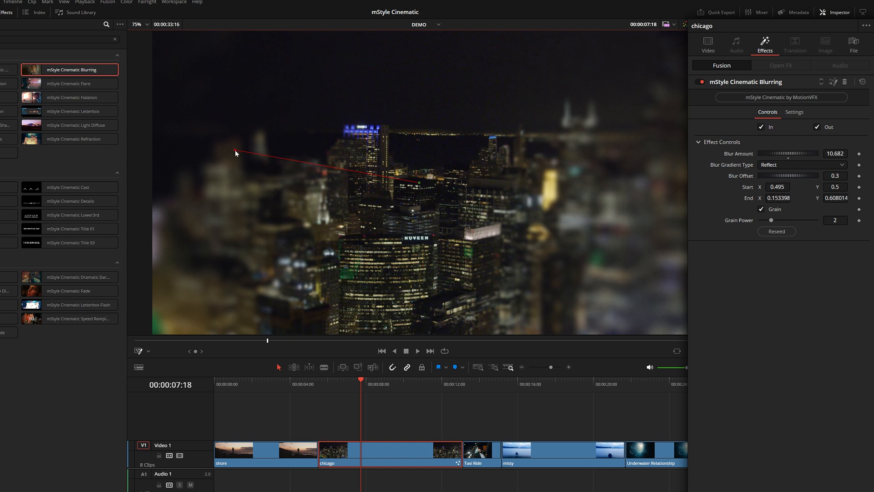
left_click_drag(235, 153, 305, 160)
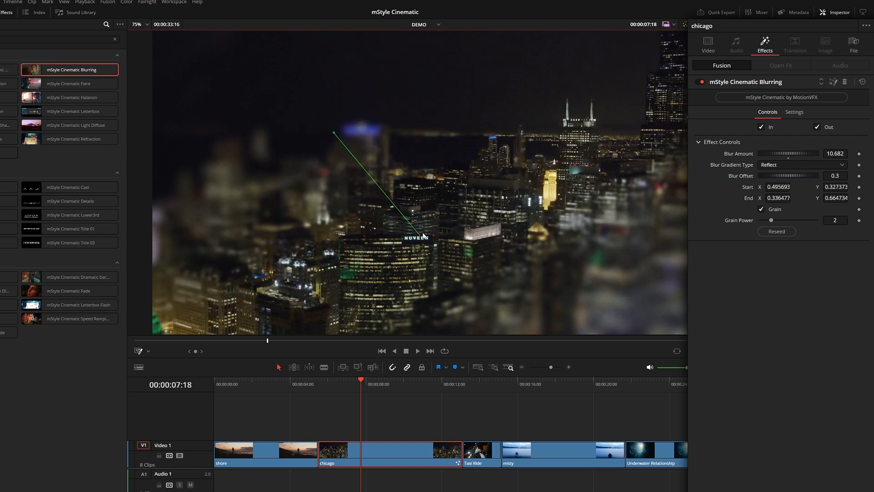
left_click_drag(333, 132, 405, 148)
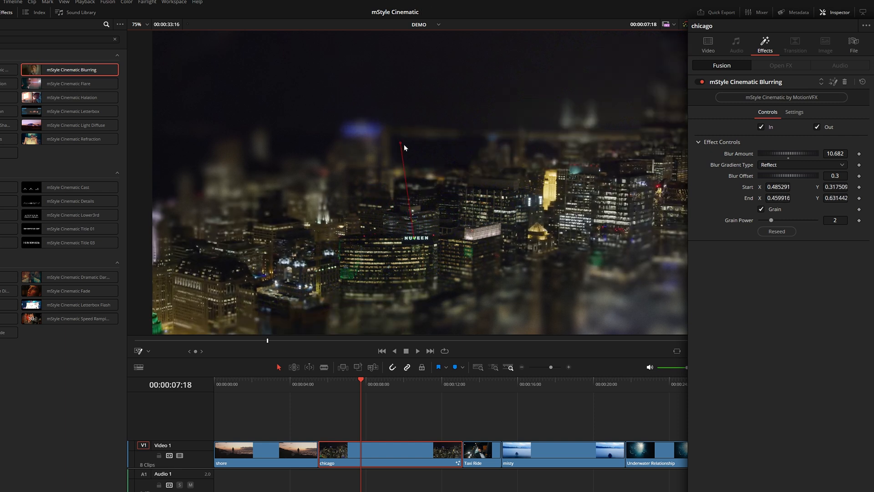
left_click_drag(404, 148, 417, 109)
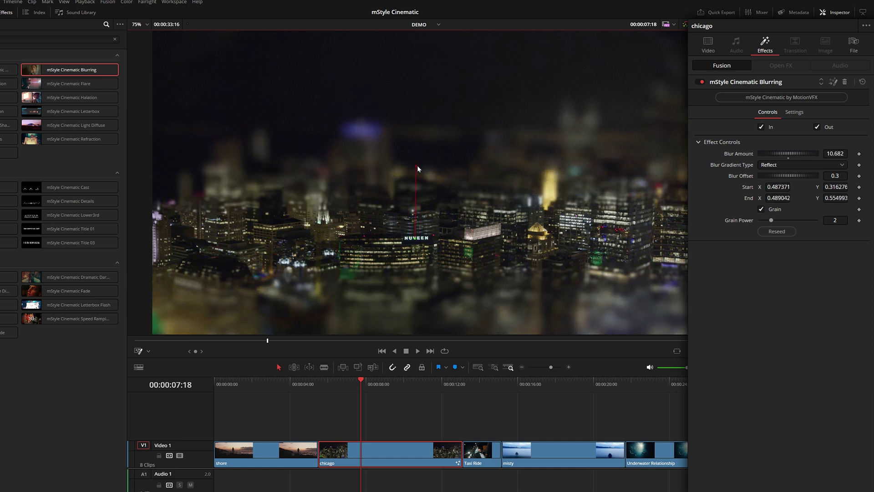
Step: Try a Radial blur gradient centred on the lit tower
left_click(802, 165)
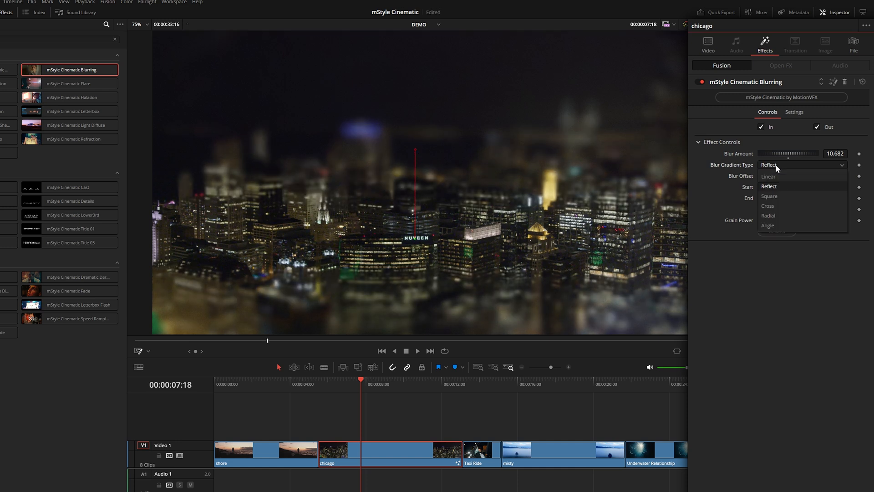
mouse_move(773, 217)
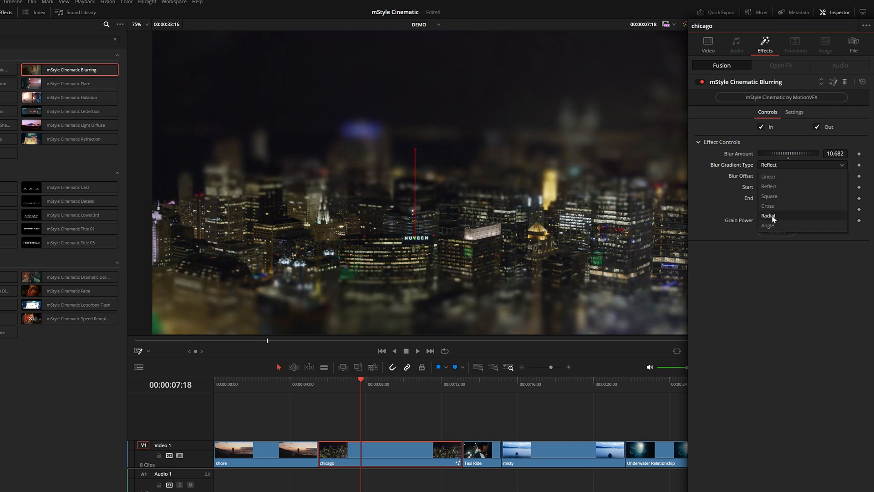
left_click(768, 215)
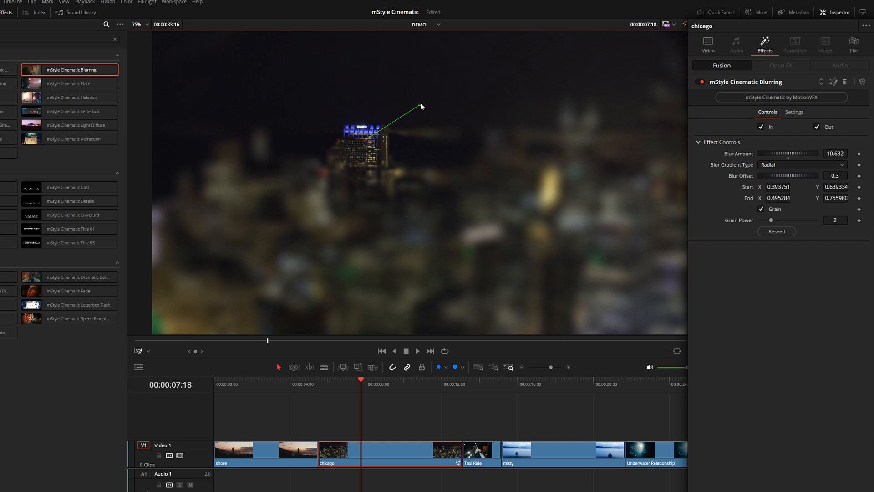
left_click_drag(422, 106, 560, 272)
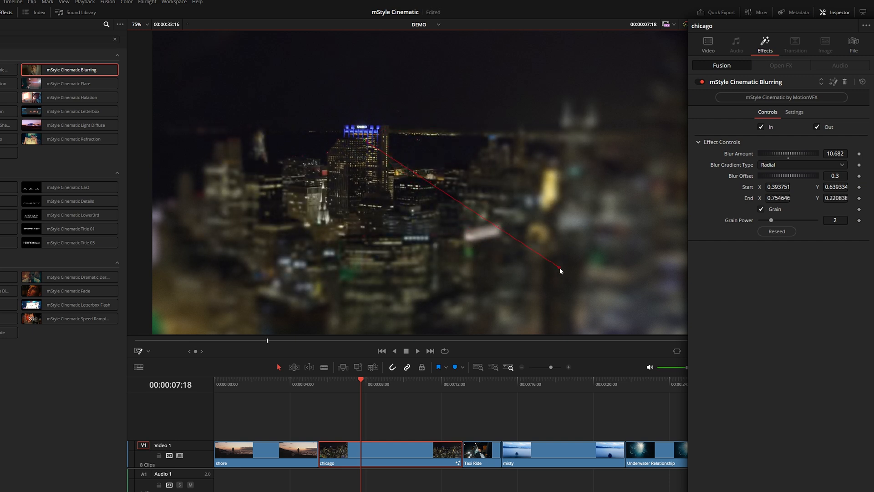
left_click_drag(559, 270, 564, 260)
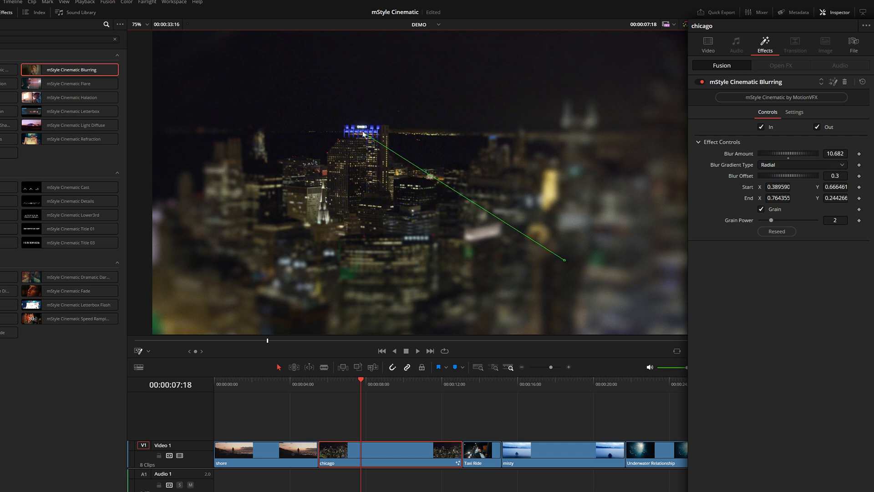
left_click_drag(363, 134, 368, 140)
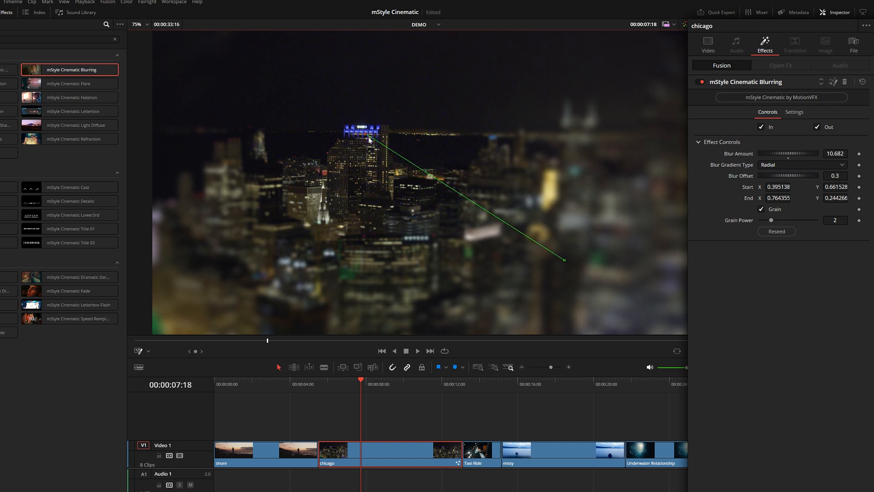
Step: Switch to a Linear gradient angled so the right side blurs, ending near 0.78, 0.50
left_click(801, 165)
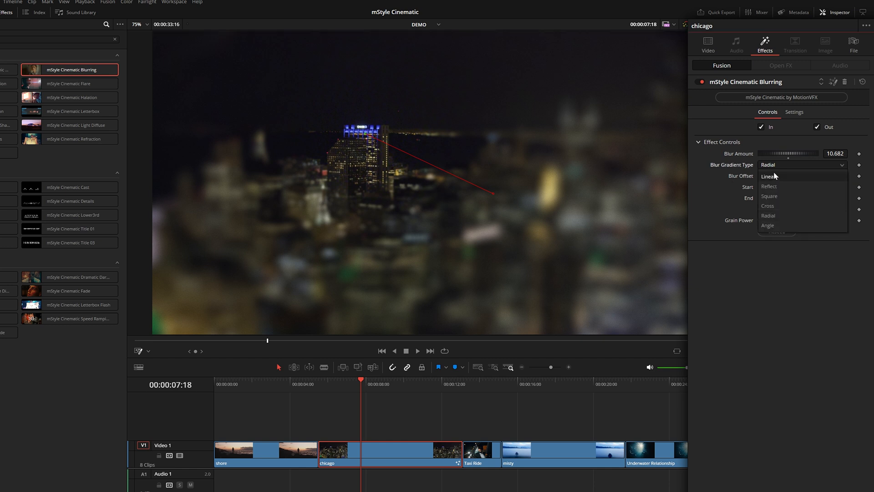
left_click(768, 176)
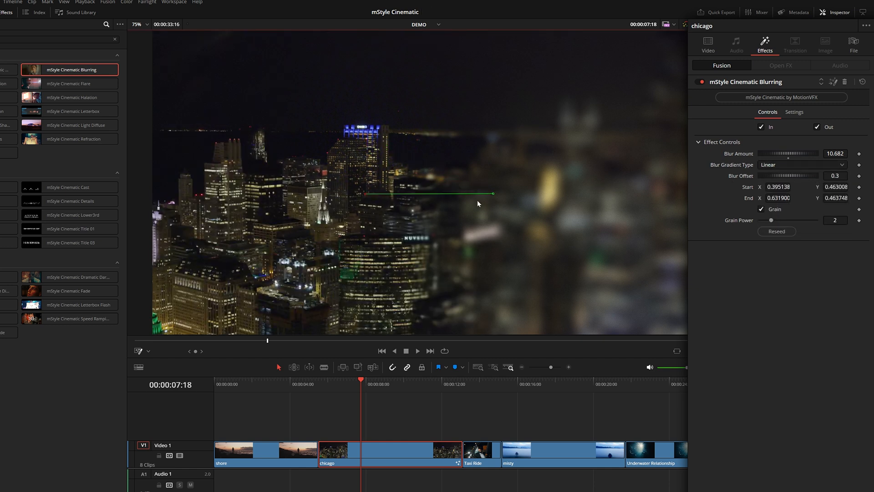
left_click_drag(492, 193, 578, 176)
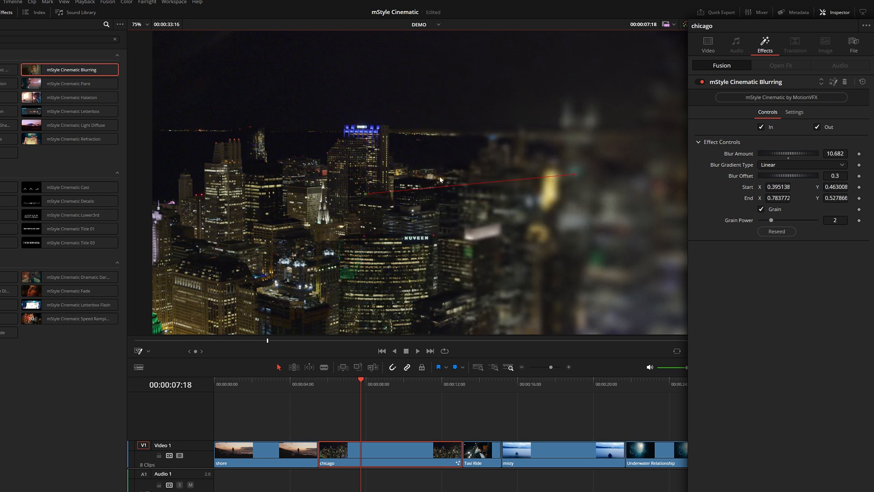
left_click_drag(577, 175, 536, 184)
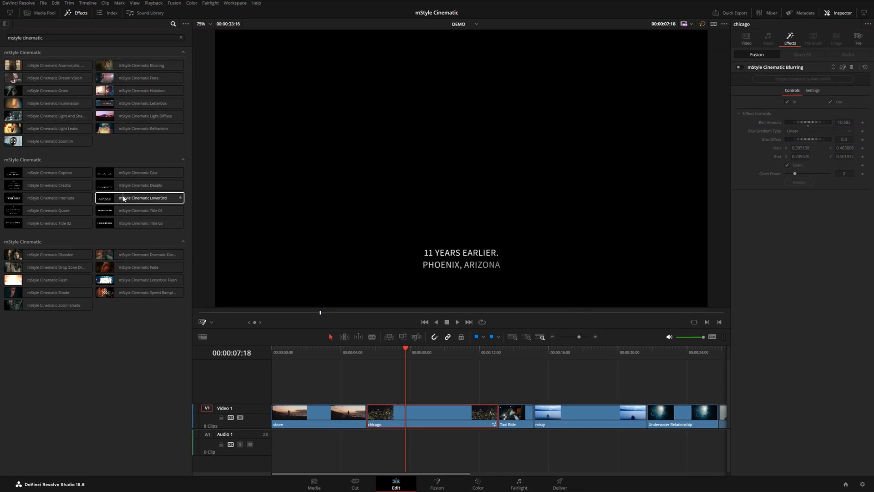
Step: Place the mStyle Cinematic Lower3rd title on Video 2 above the chicago clip and select it
left_click_drag(142, 197, 421, 389)
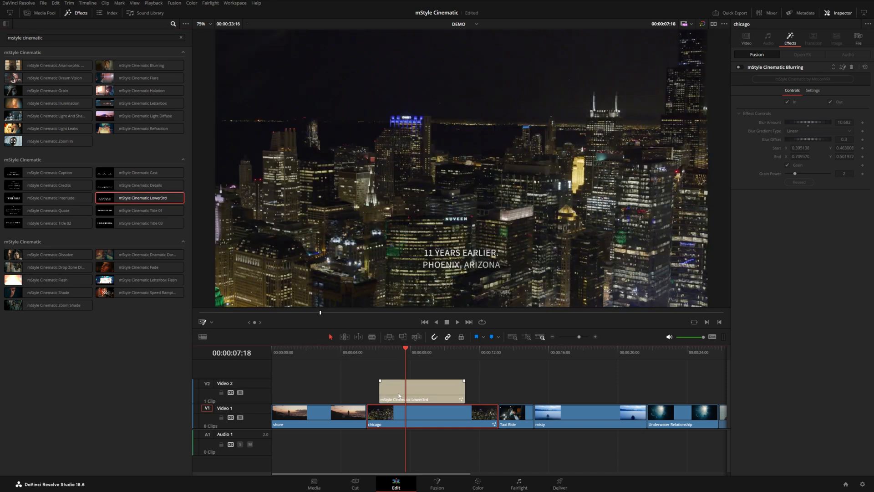
left_click(422, 391)
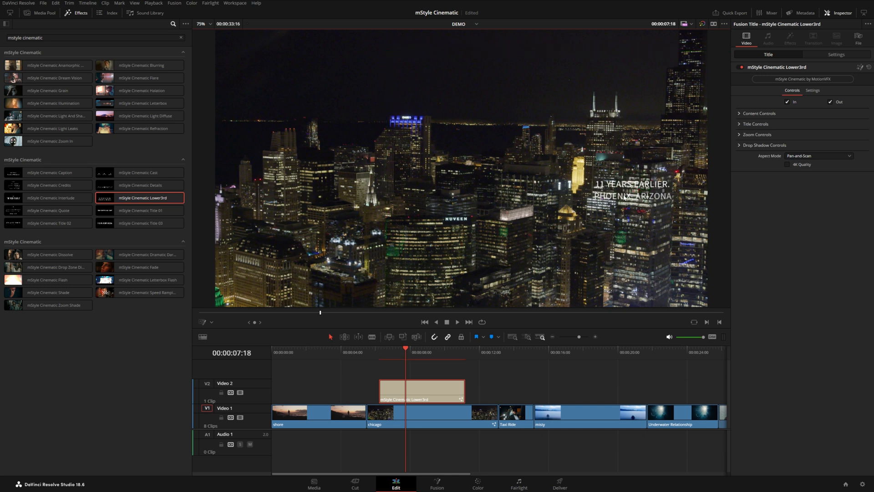
mouse_move(566, 190)
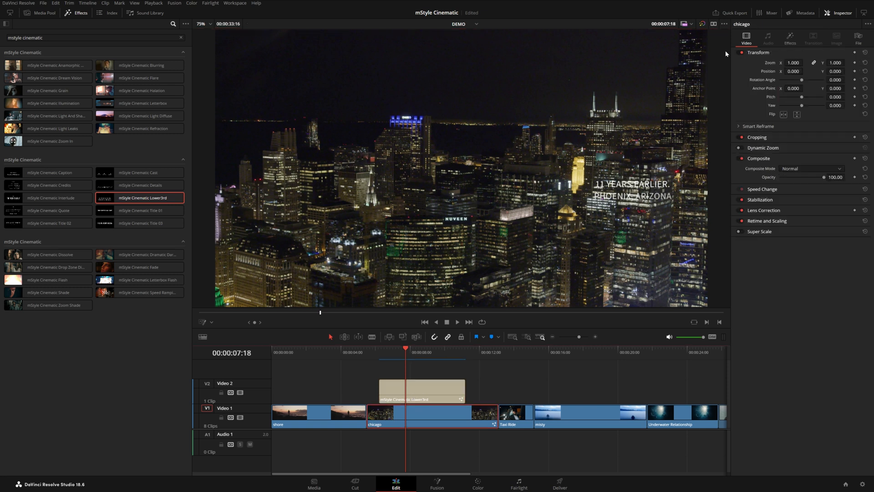
Step: Open the chicago clip's effect settings and lower the blur amount to about 7.7
left_click(790, 40)
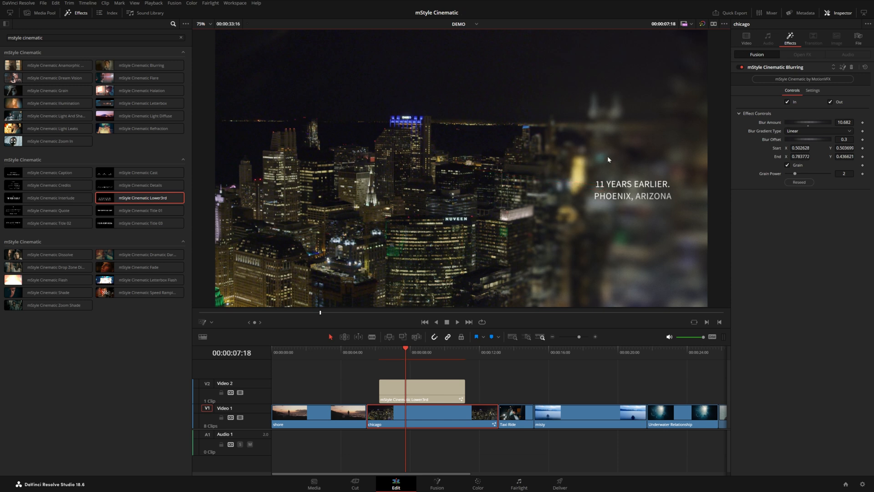
left_click_drag(814, 122, 789, 122)
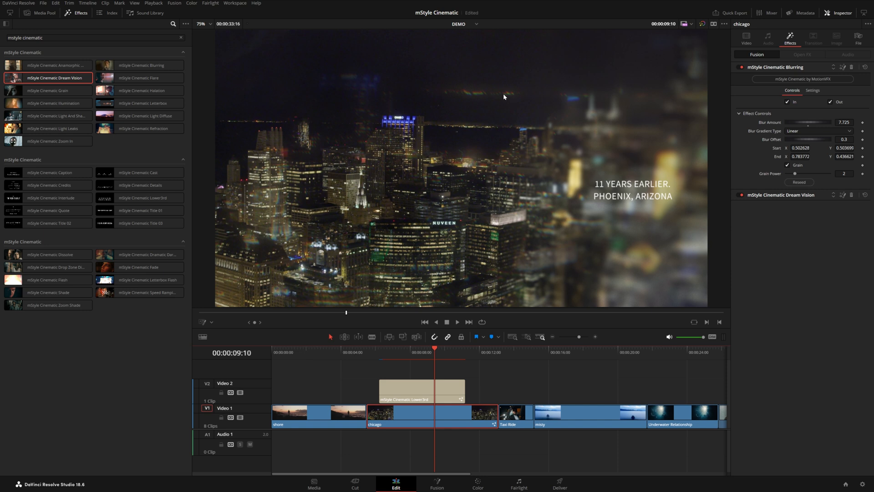
mouse_move(572, 219)
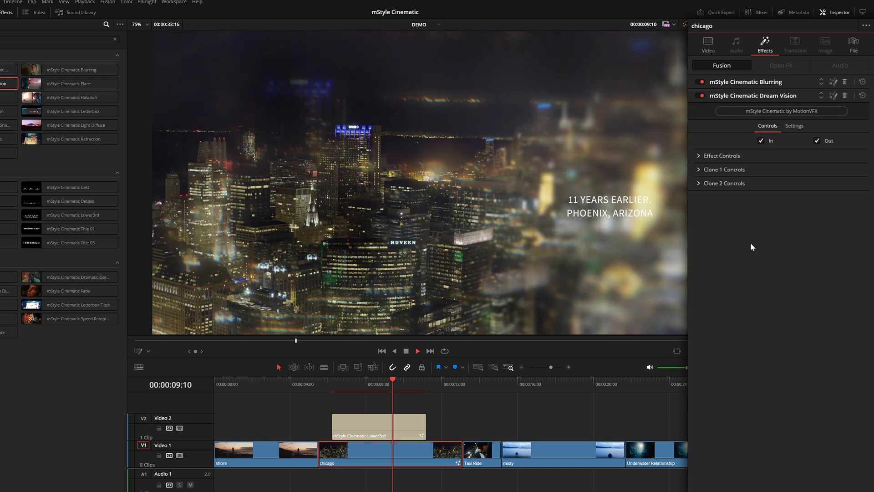
Step: Expand Dream Vision's Clone 2 and Clone 1 controls, toggle Clone 1, and raise Prism Intensity to about 2.08
left_click(699, 155)
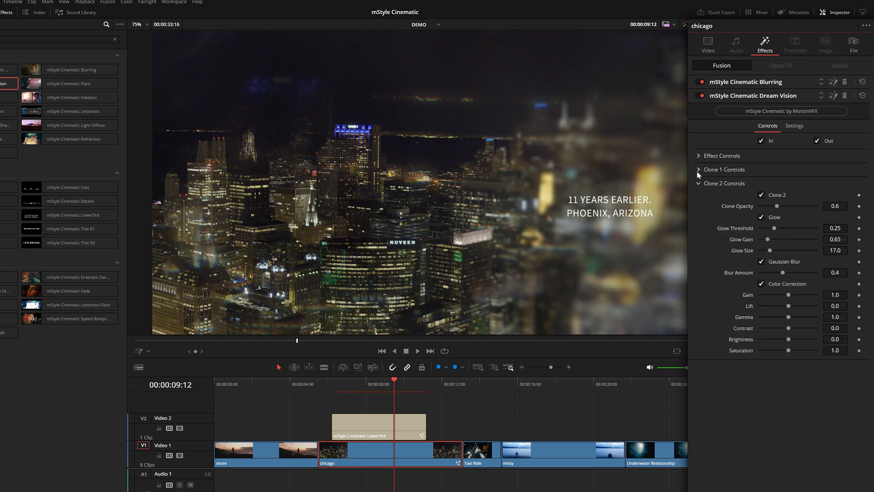
left_click(699, 169)
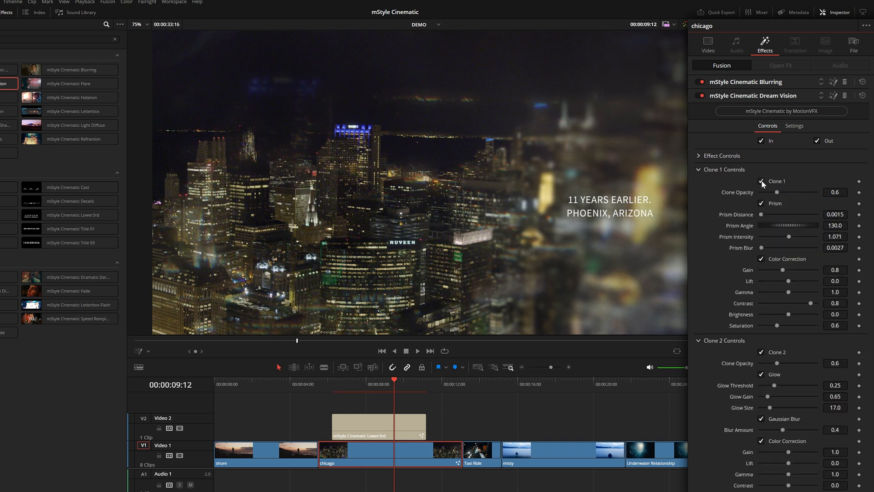
left_click(761, 181)
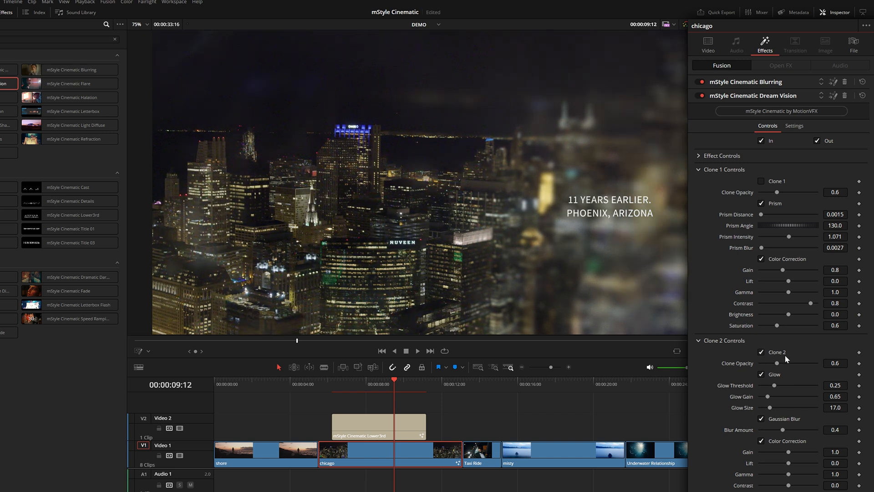
mouse_move(324, 165)
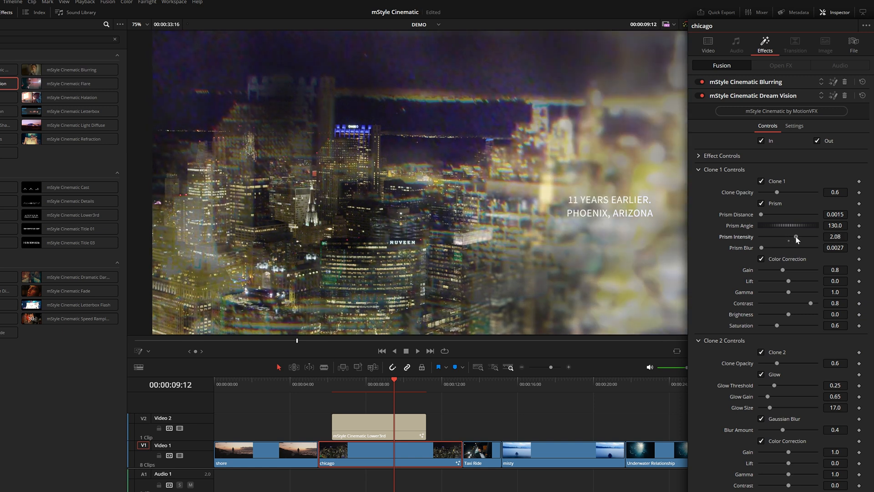
left_click_drag(798, 237, 788, 236)
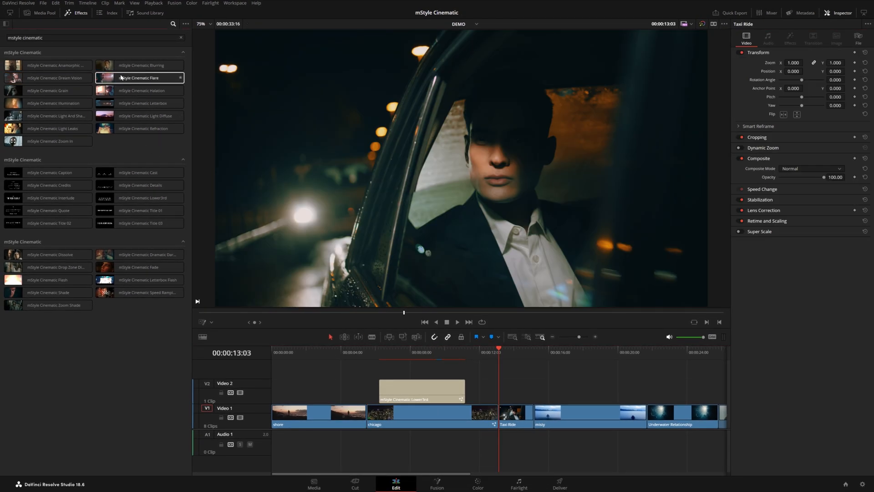
Step: Apply mStyle Cinematic Flare to the Taxi Ride clip and browse its flare type presets
left_click_drag(139, 78, 507, 415)
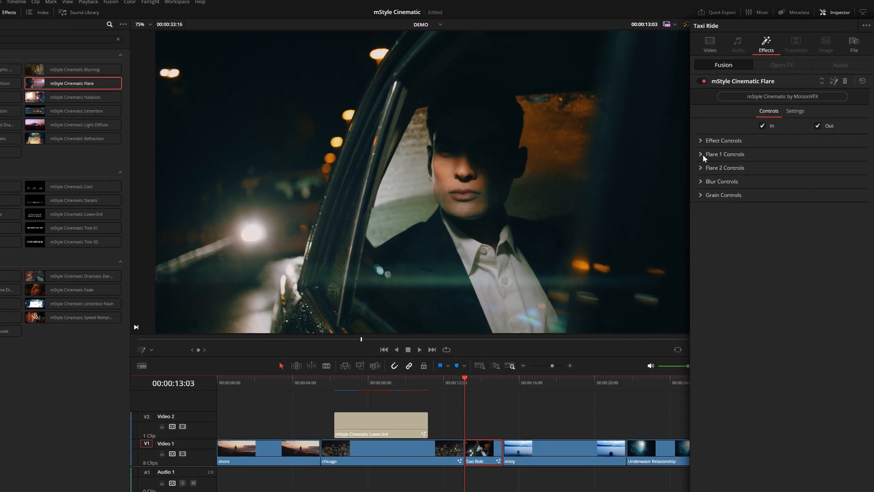
left_click(725, 168)
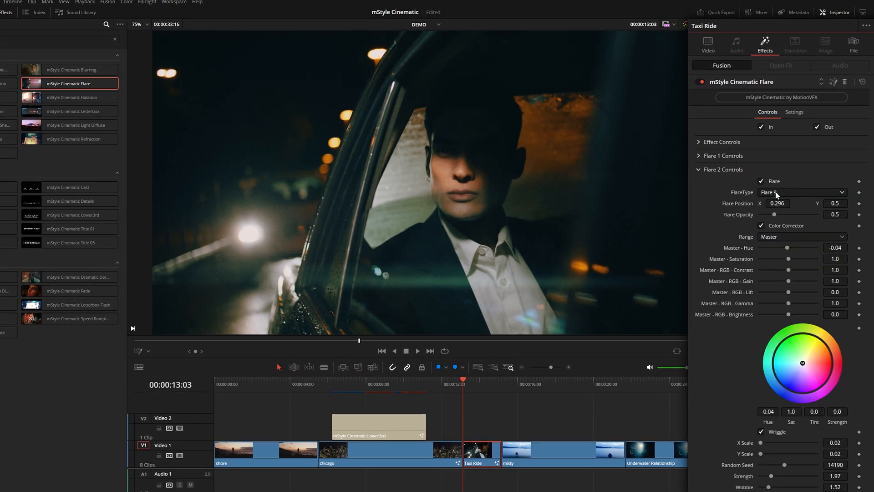
left_click(802, 192)
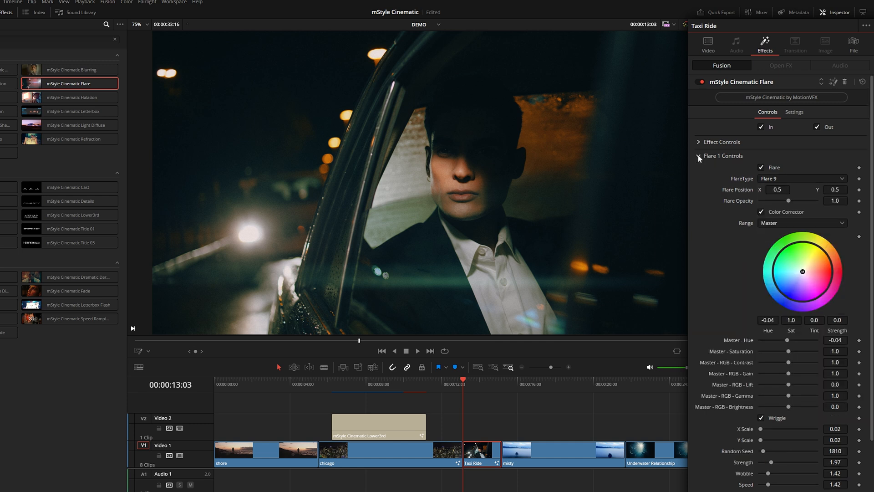
left_click(801, 178)
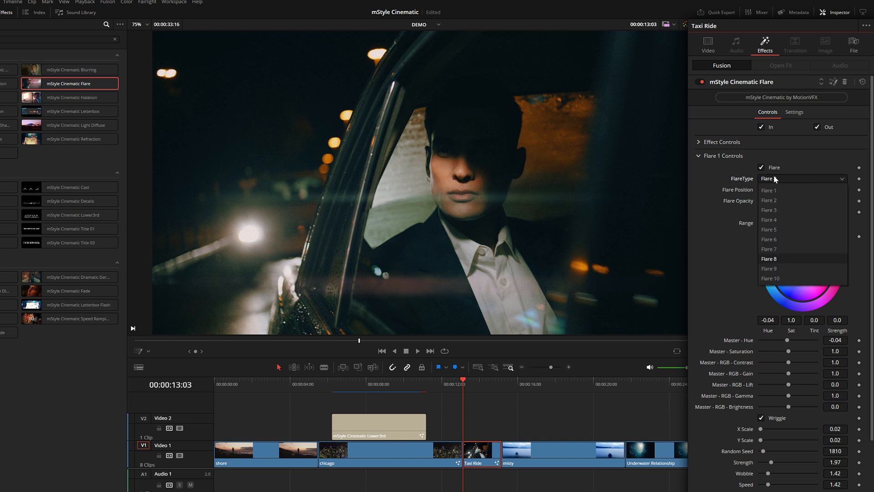
left_click(769, 259)
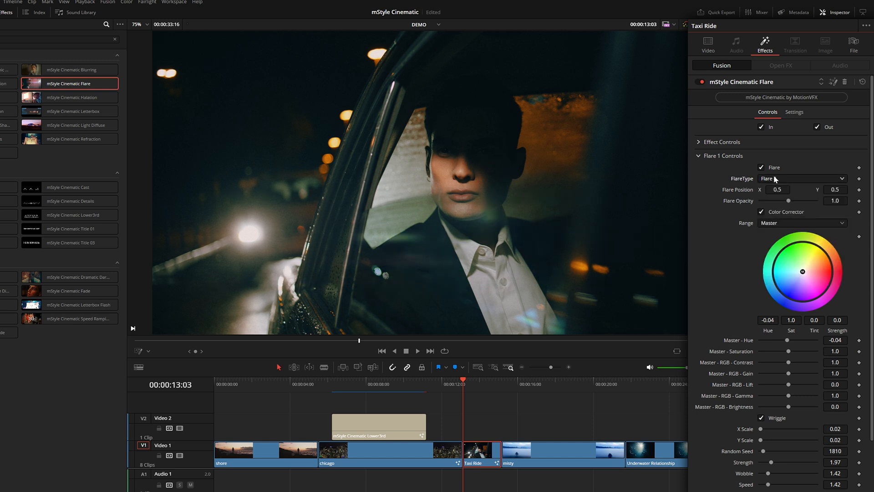
left_click(802, 178)
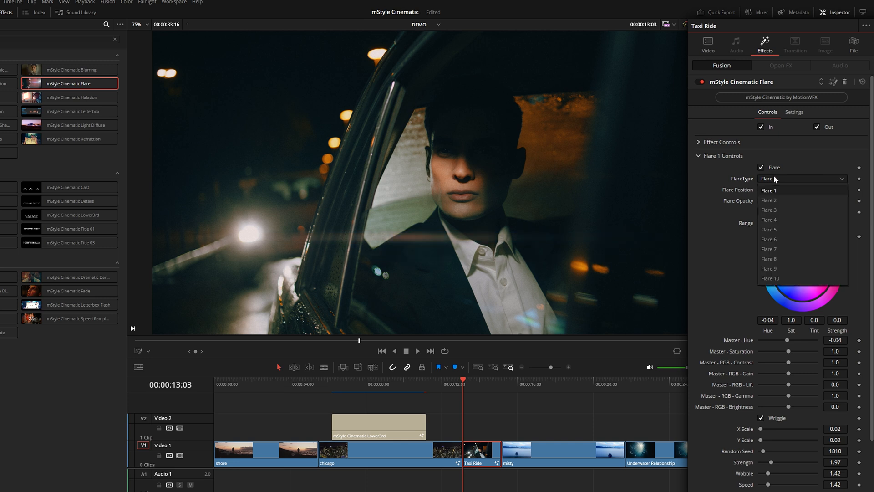
mouse_move(769, 239)
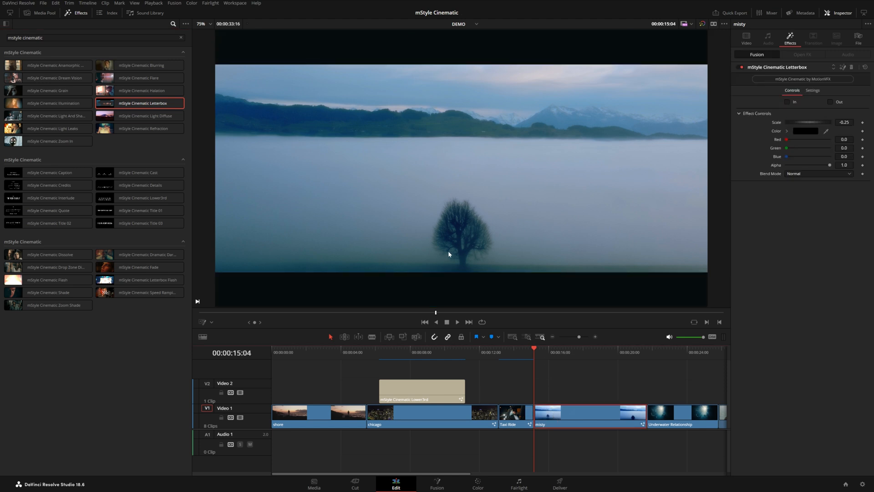
mouse_move(458, 250)
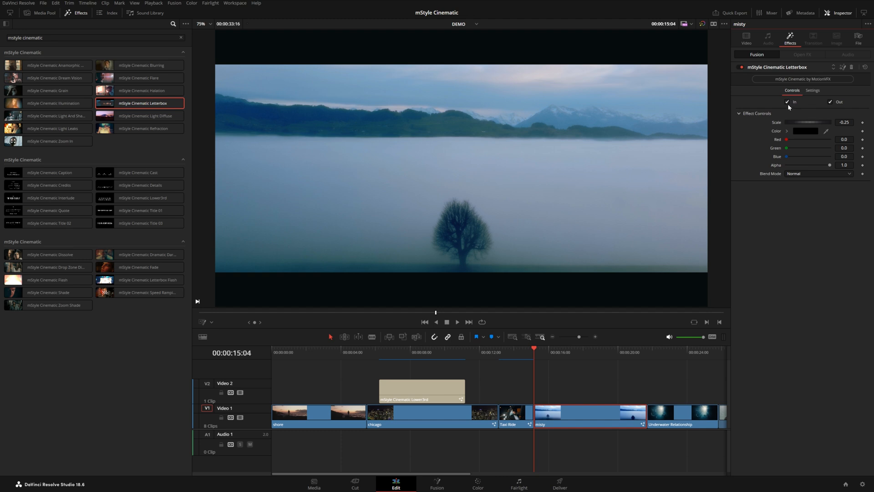
Step: Enable Letterbox In and Out animations, then move misty back onto Video 1 and select it
left_click(457, 322)
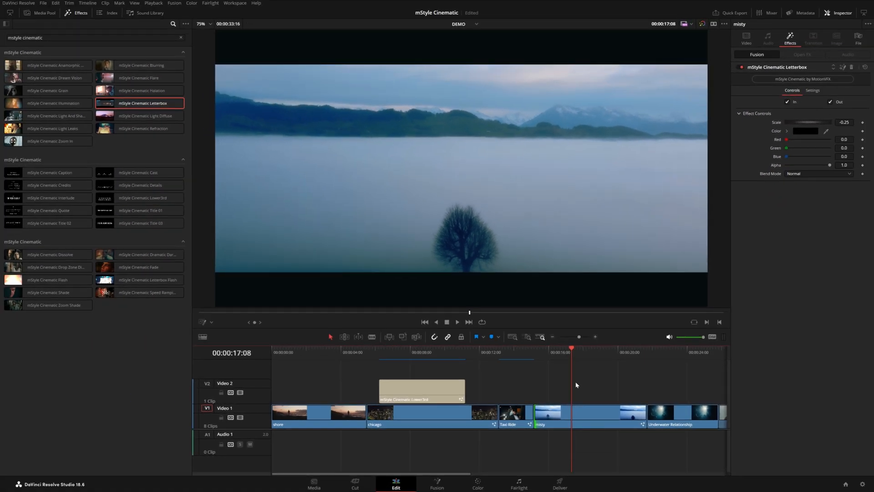
left_click(550, 412)
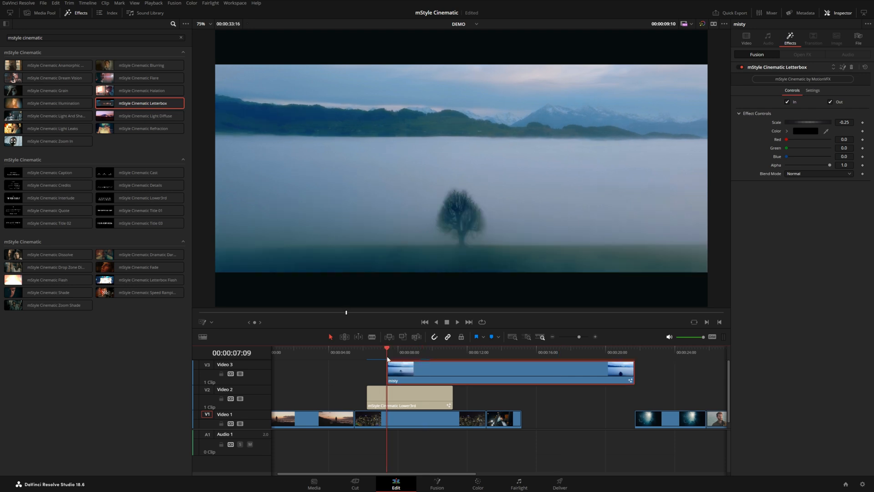
left_click(457, 321)
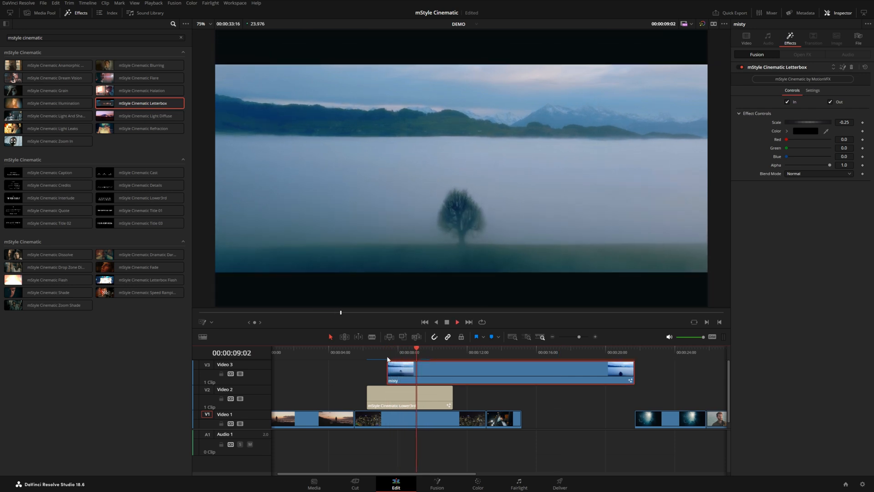
left_click_drag(401, 372, 522, 372)
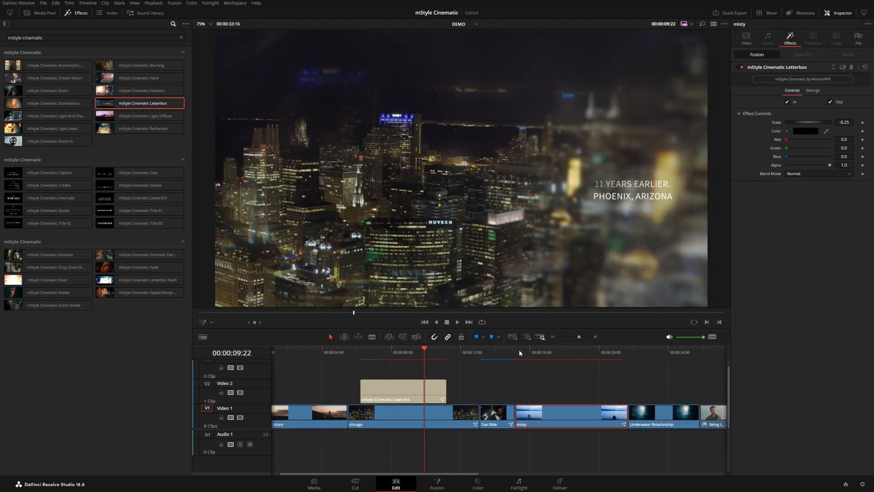
left_click(515, 416)
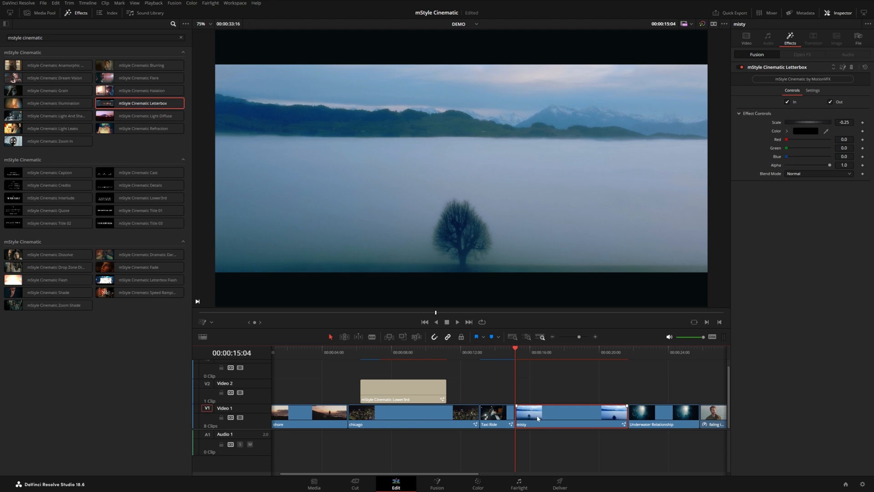
left_click(747, 39)
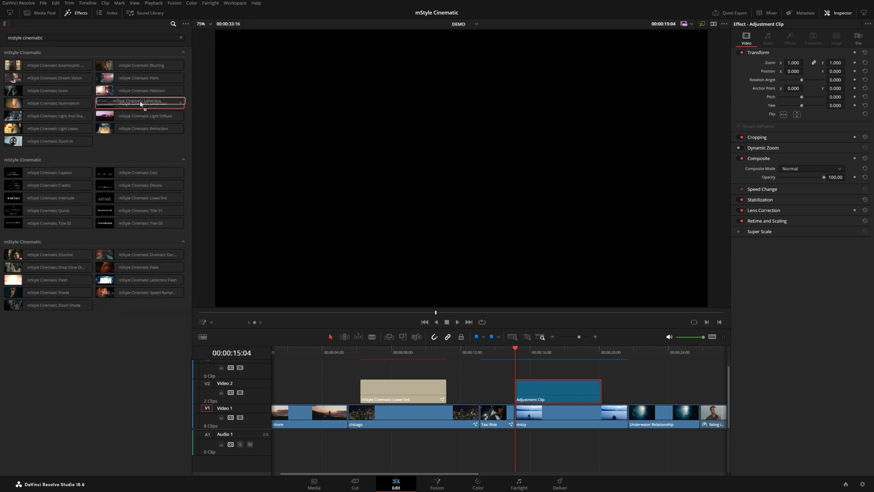
Step: Put mStyle Cinematic Letterbox on the adjustment clip and stretch it across misty and Underwater Relationship
left_click_drag(141, 103, 552, 387)
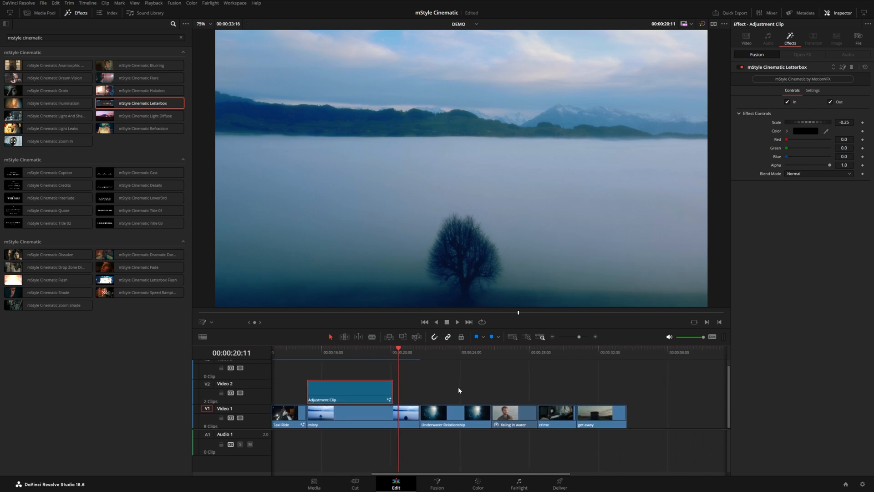
left_click_drag(390, 390, 624, 390)
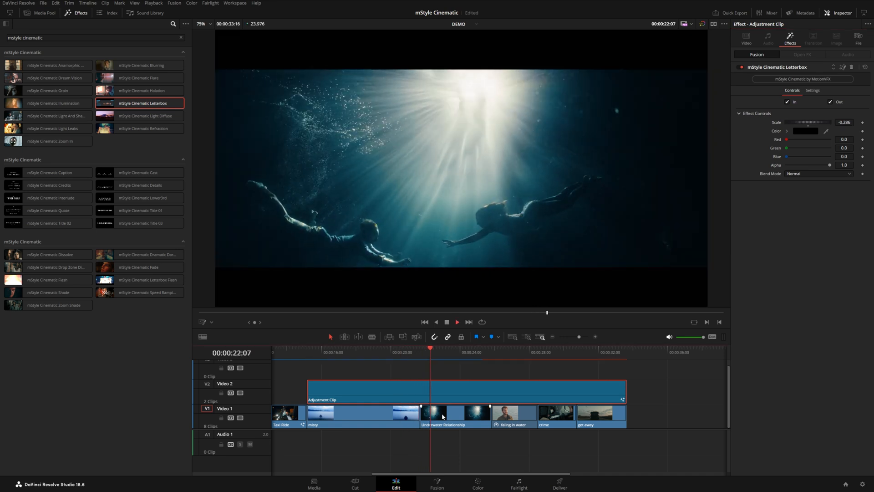
Step: Move Underwater Relationship to Position Y 46, show the Transform overlay, and check the Letterbox colour
left_click(454, 418)
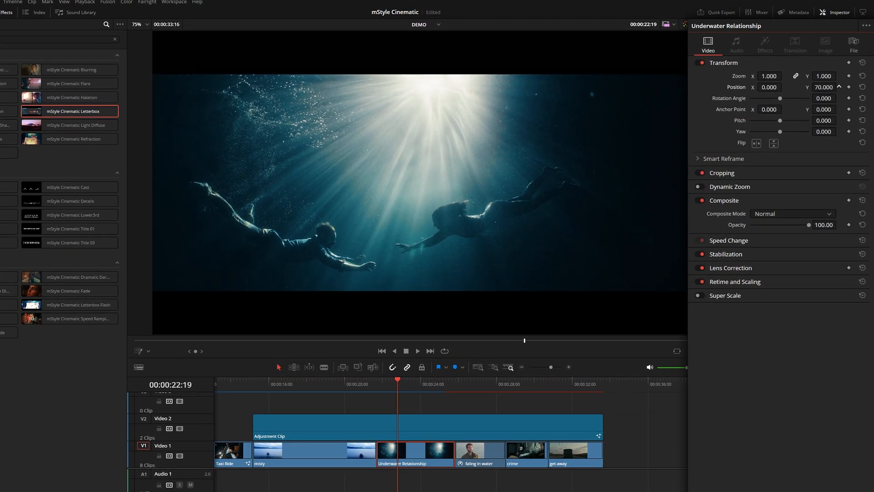
left_click(838, 85)
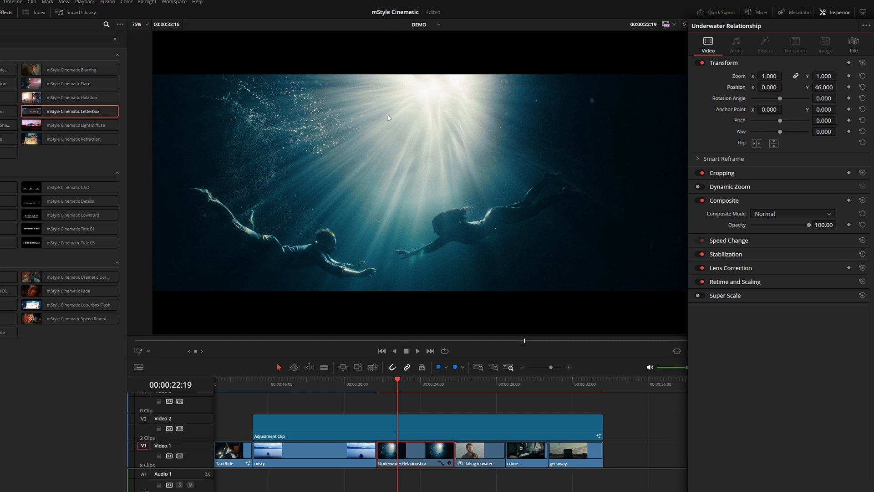
left_click(147, 351)
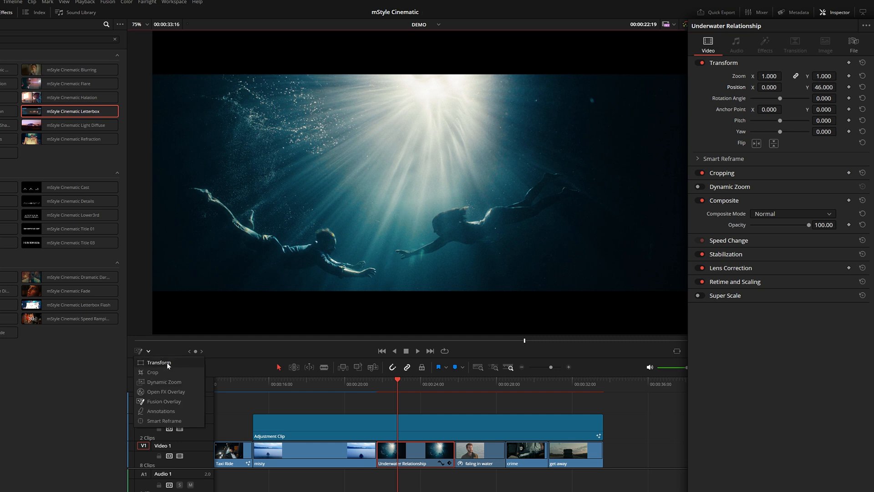
left_click(158, 363)
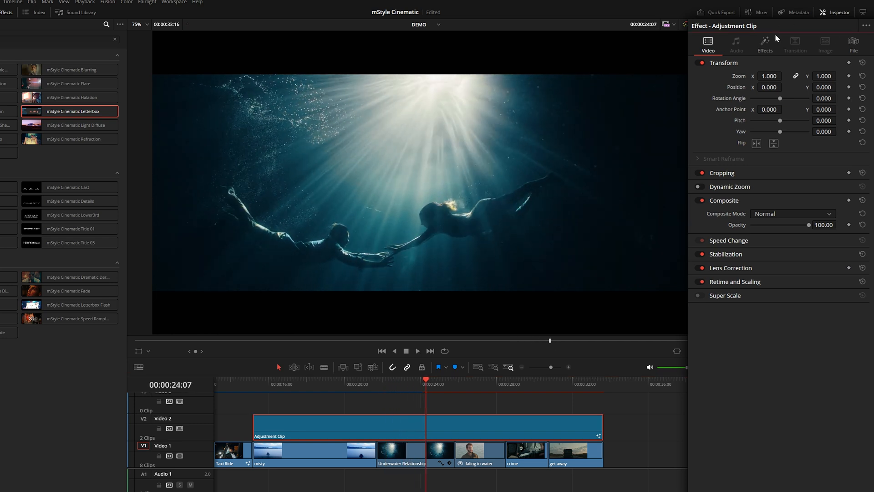
left_click(764, 44)
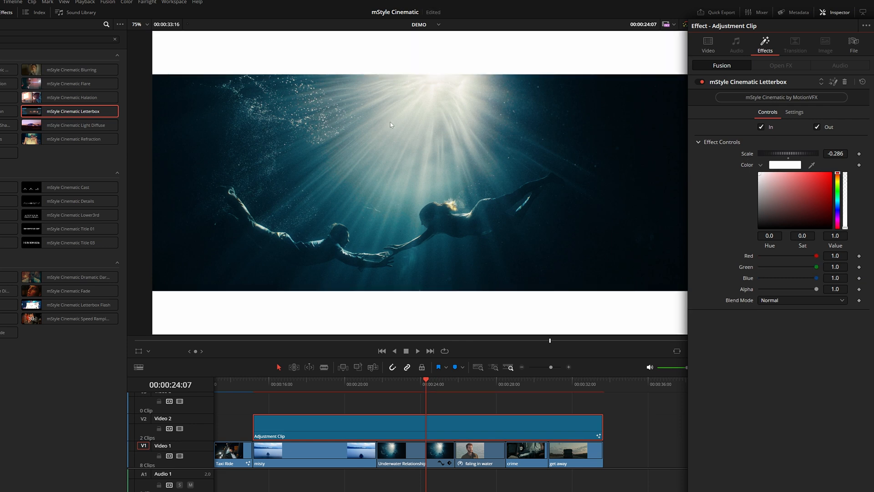
left_click(780, 192)
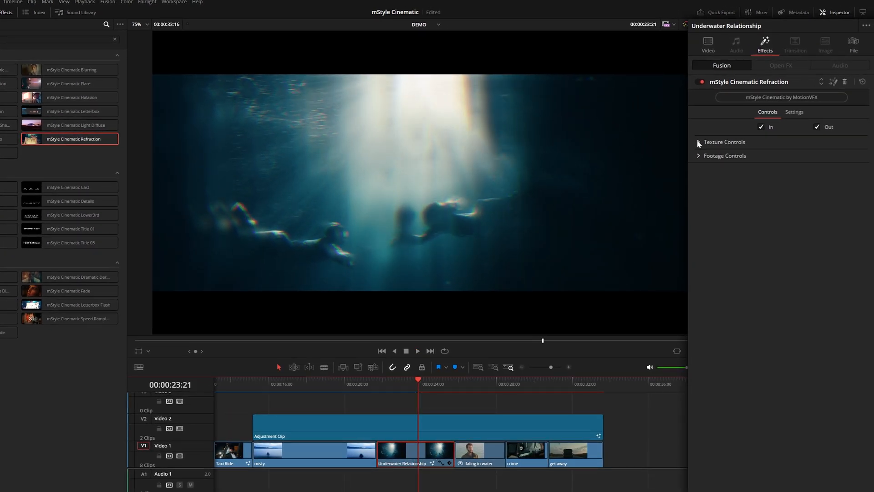
Step: In Refraction Texture Controls, set Center X to 0.4 and Seethe to about 1.65
left_click(698, 141)
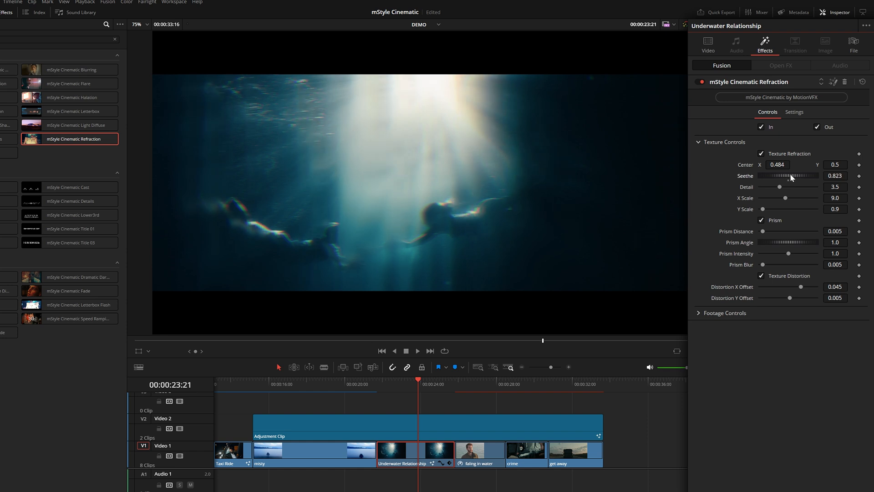
left_click_drag(780, 176, 830, 176)
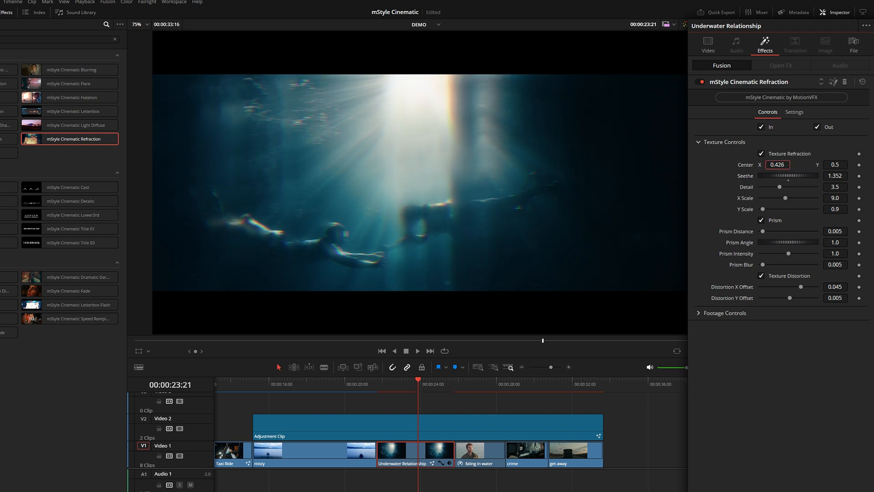
left_click_drag(780, 176, 790, 175)
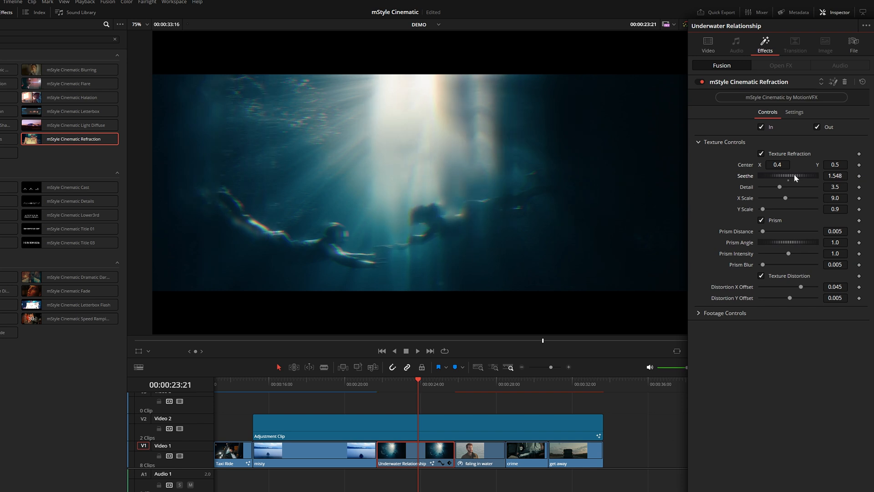
left_click_drag(796, 175, 802, 176)
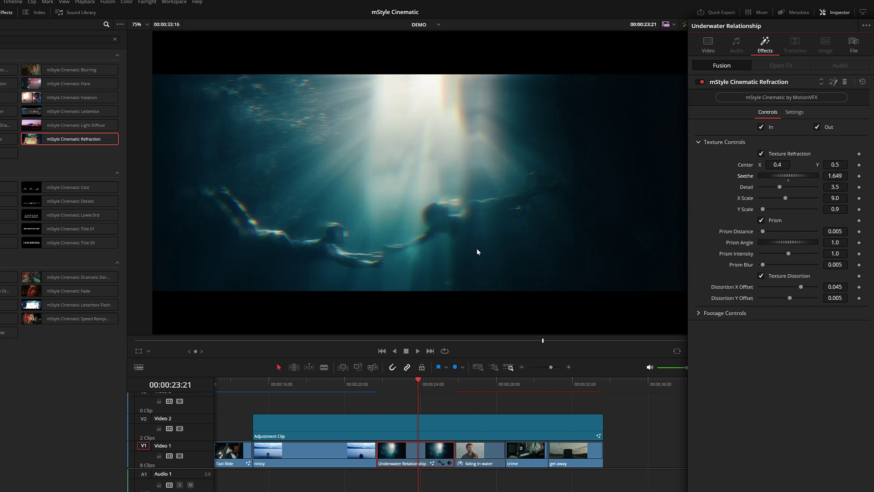
mouse_move(462, 145)
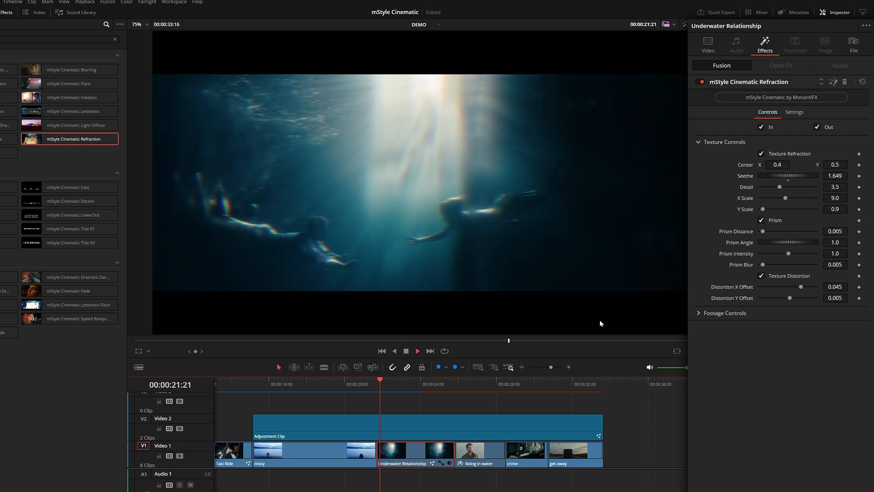
Step: Stop playback and set a second keyframed Seethe value later in Underwater Relationship
left_click(379, 389)
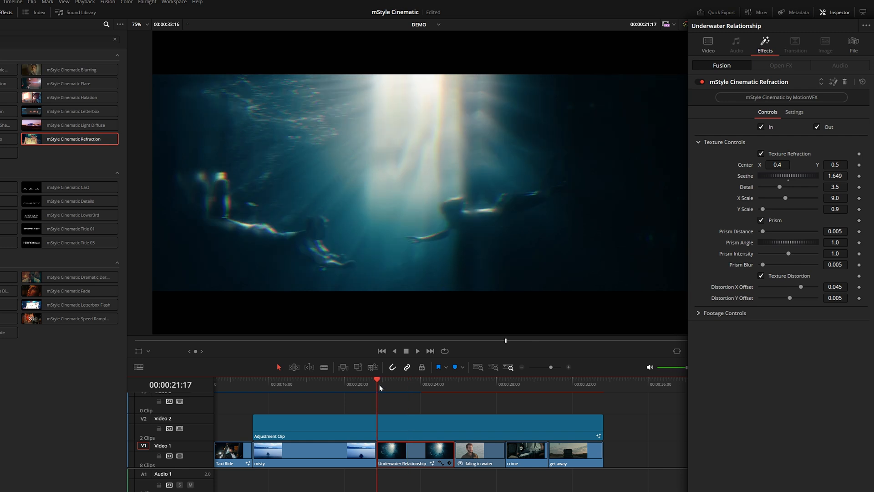
mouse_move(855, 198)
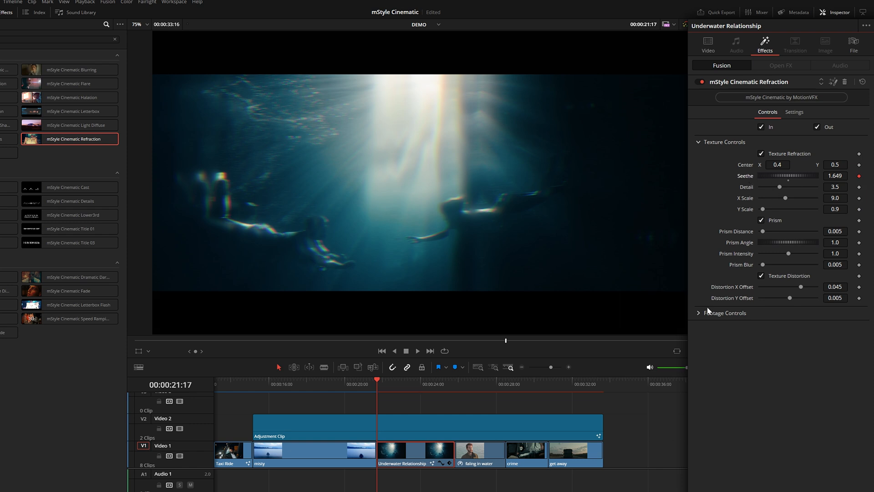
left_click(454, 393)
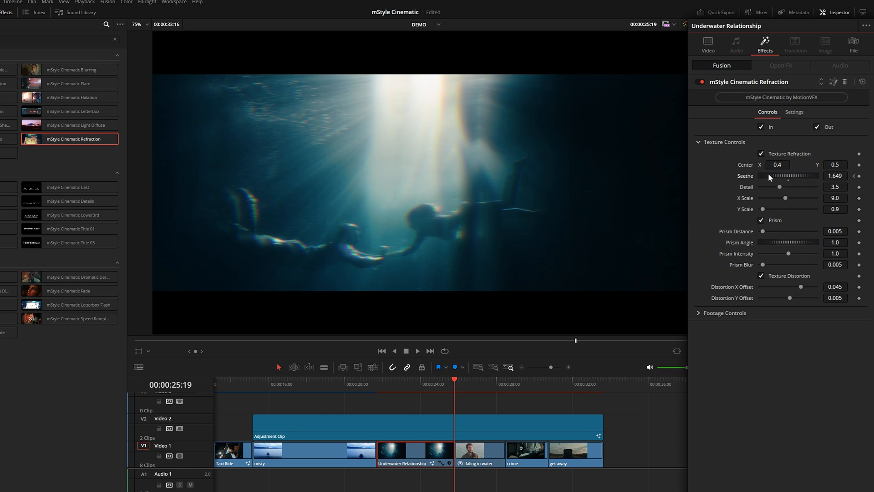
left_click_drag(772, 176, 786, 175)
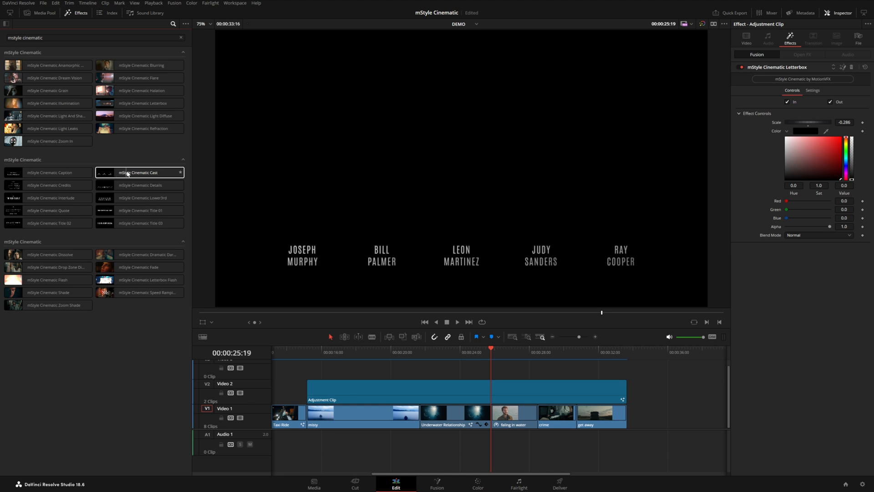
Step: Add the mStyle Cinematic Credits title on V3 after the adjustment clip
left_click(48, 173)
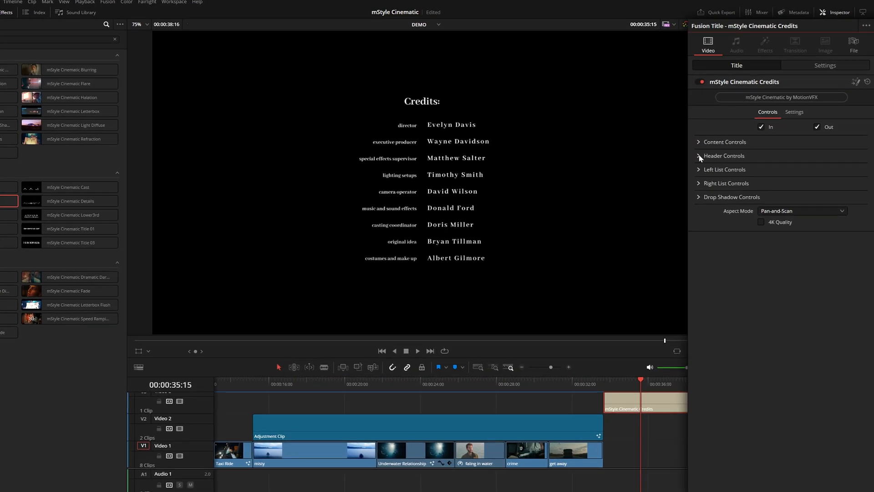
left_click(699, 156)
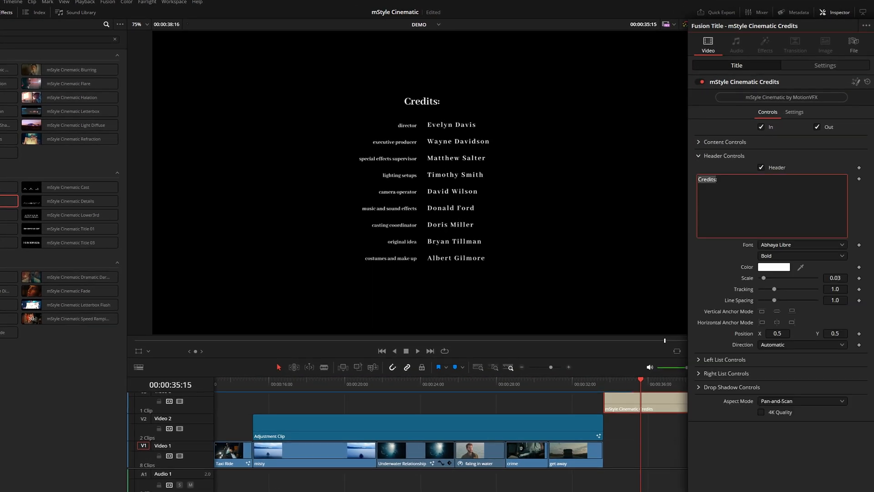
type("Cast:")
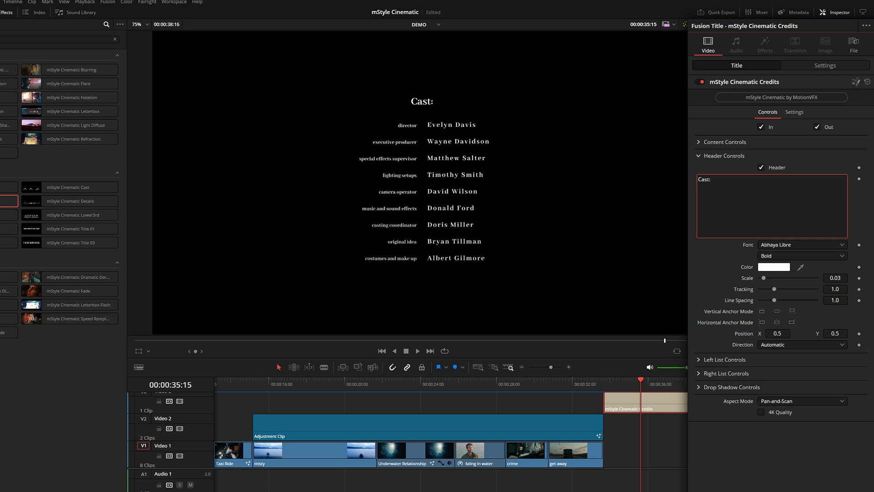
type("Credits:")
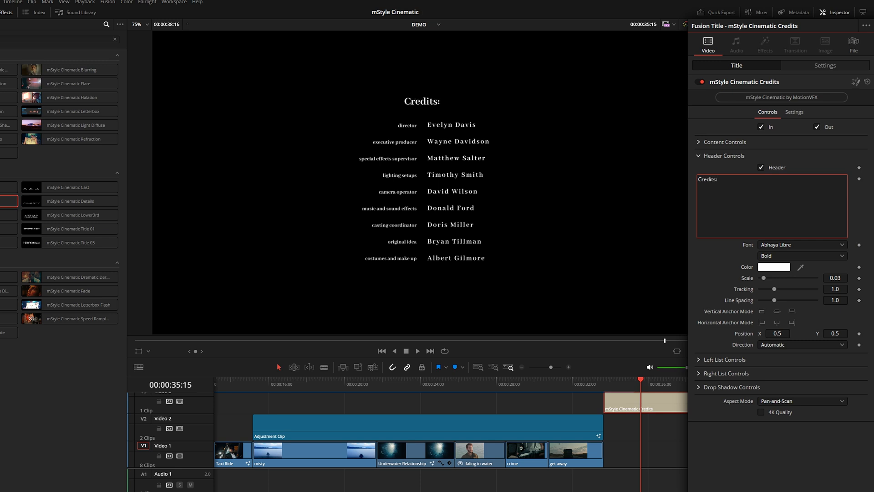
left_click(723, 155)
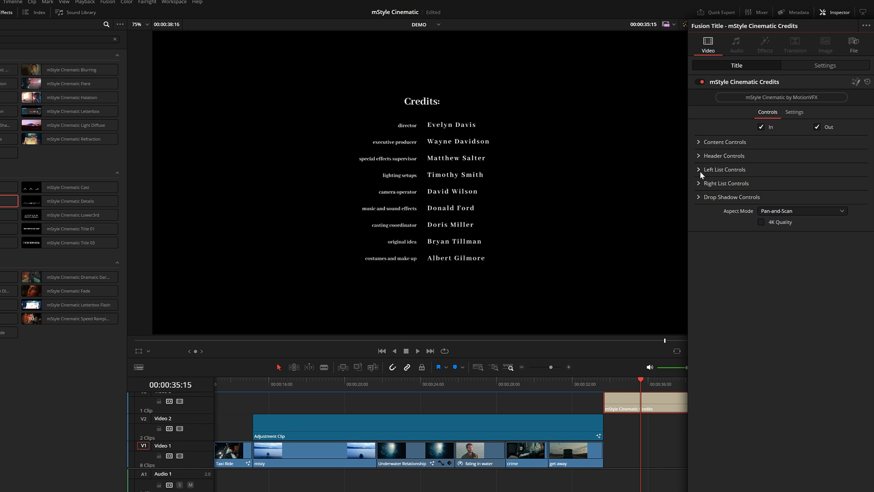
Step: Edit the left list roles to read 'executive producers' with a blank line beneath
left_click(724, 169)
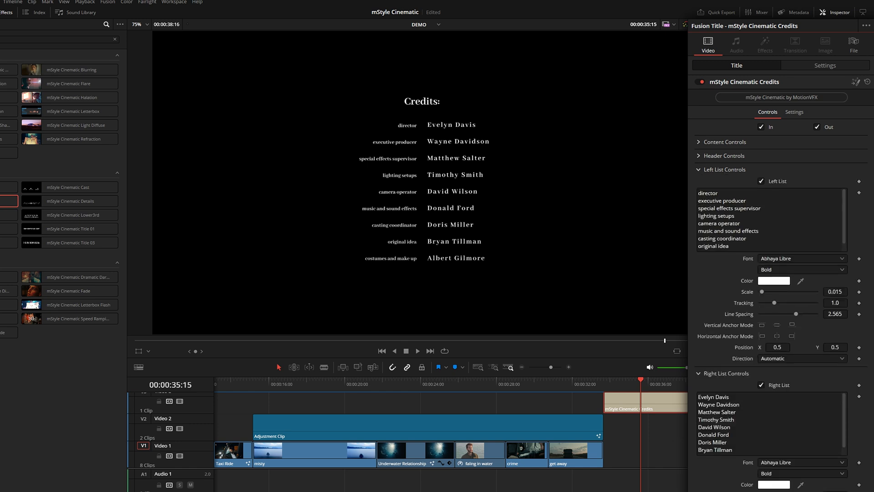
mouse_move(415, 169)
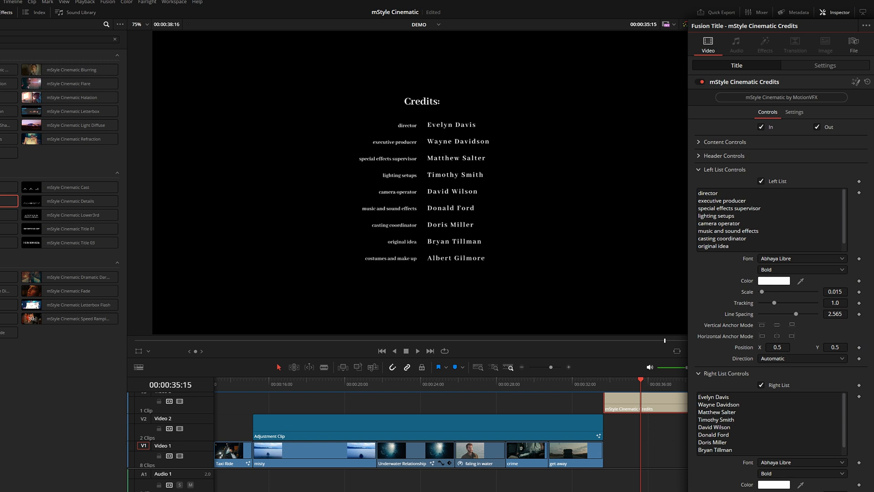
left_click(746, 200)
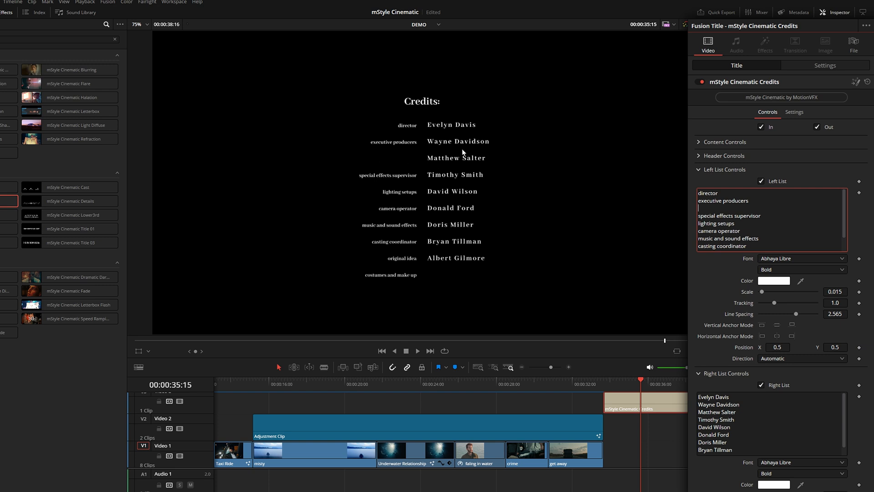
mouse_move(760, 355)
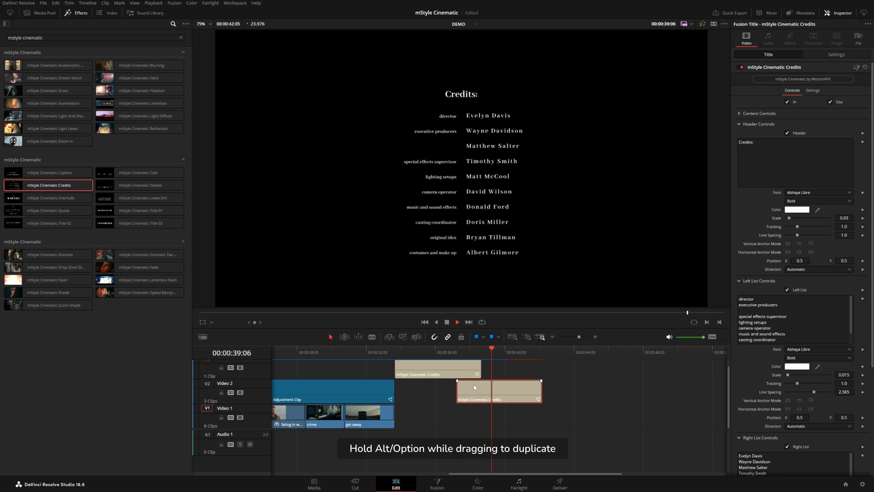
Step: Duplicate the Credits title from V3 onto V2 just after the original
left_click_drag(499, 387, 568, 415)
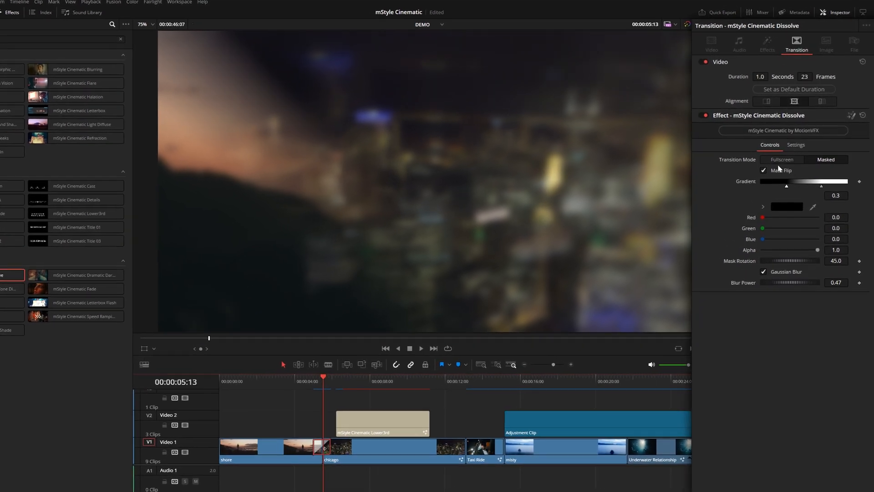
Step: Give the shore-chicago Dissolve mask rotation 133.7, a flipped mask, adjusted gradient, and Fullscreen mode
left_click(781, 160)
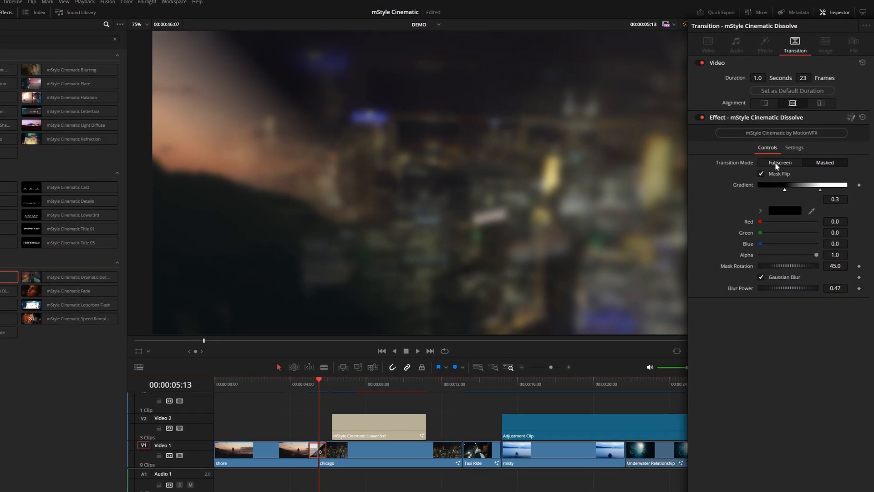
left_click(825, 163)
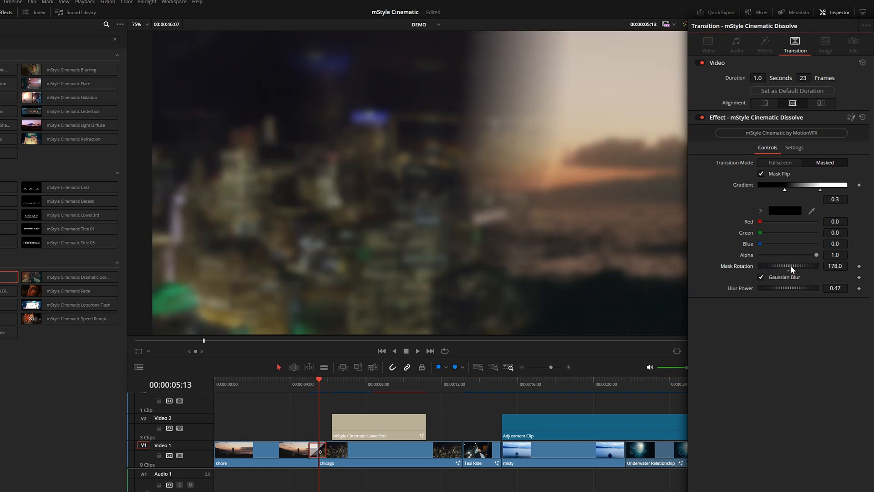
left_click_drag(813, 265, 786, 266)
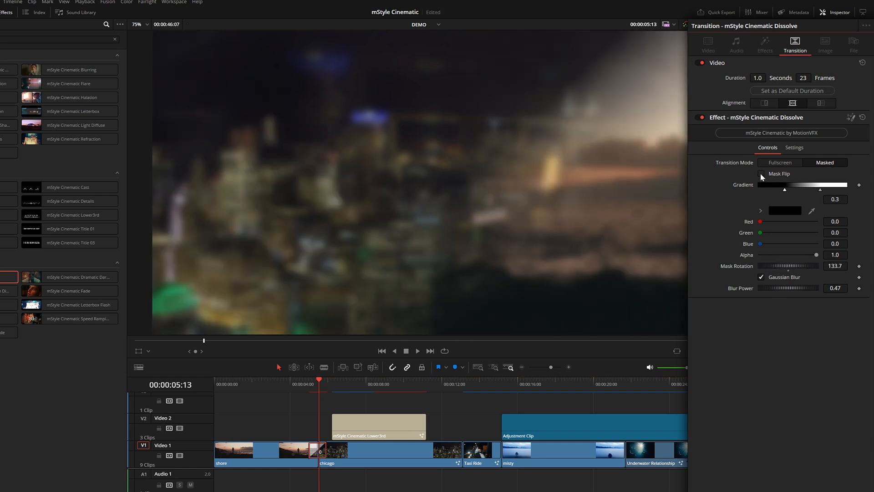
left_click(761, 173)
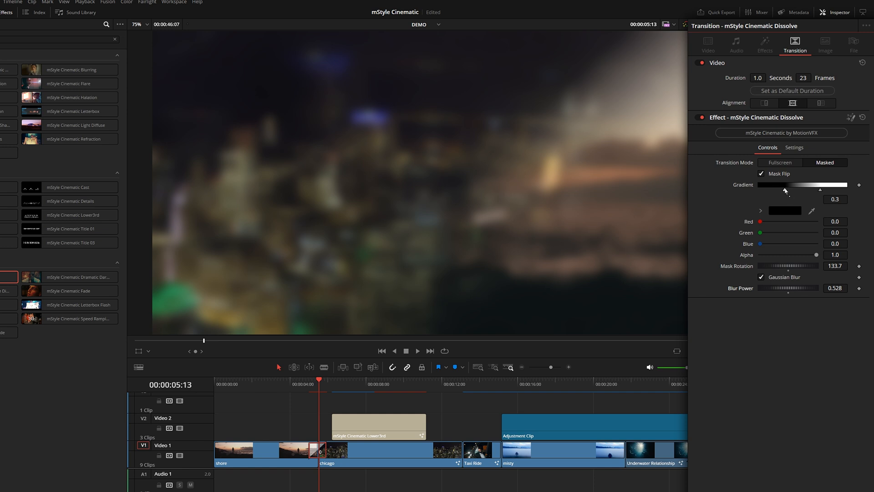
mouse_move(616, 92)
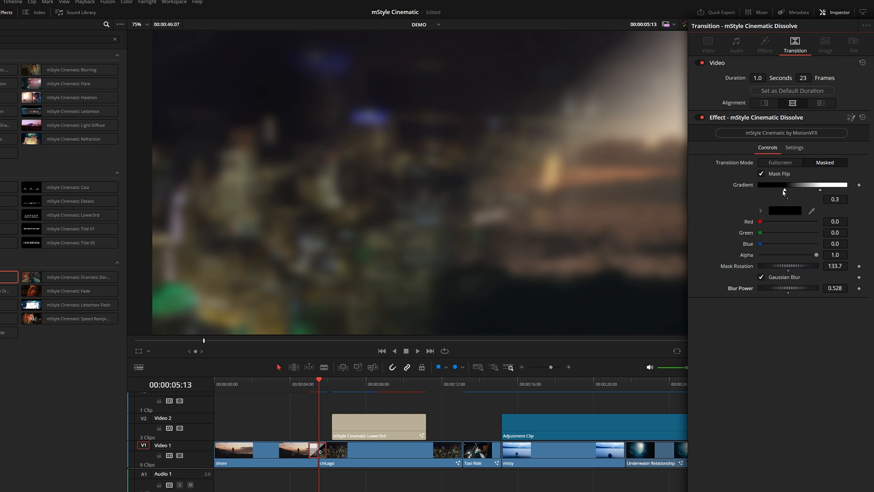
left_click_drag(783, 190, 847, 190)
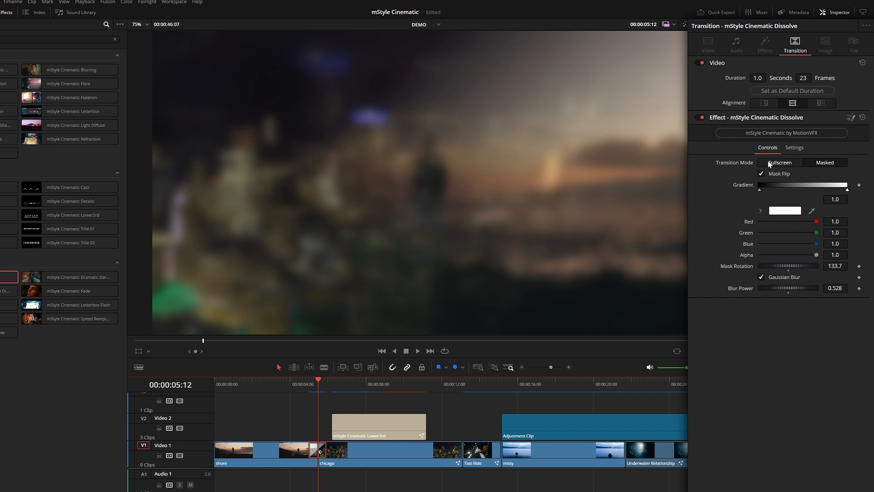
left_click(308, 390)
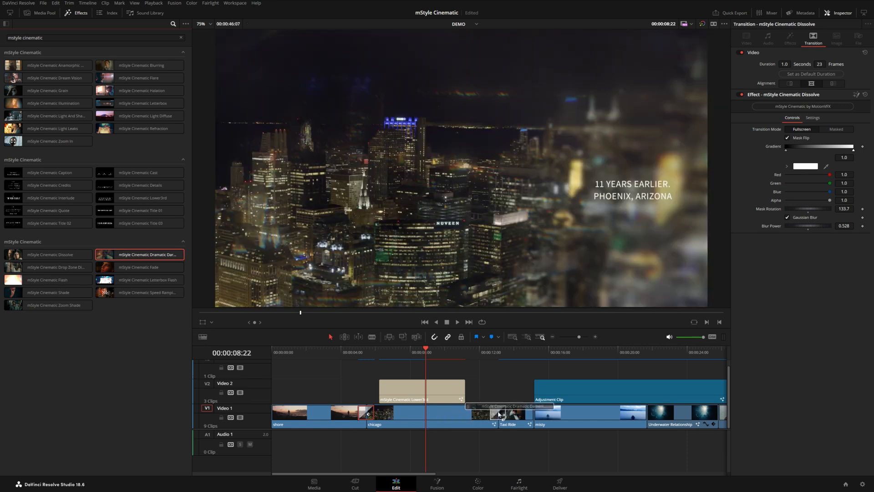
Step: Preview the Dramatic Darkening transition on the chicago/Taxi Ride cut and set Shading Count to 3
left_click(497, 413)
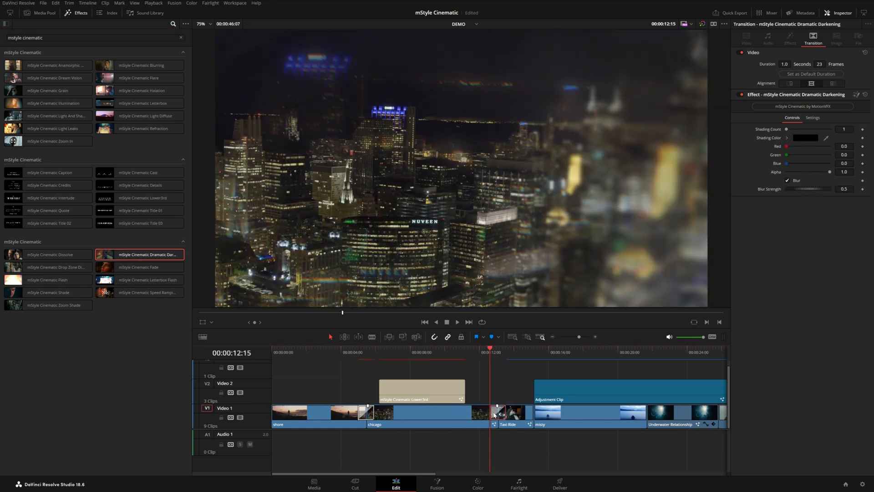
left_click(457, 321)
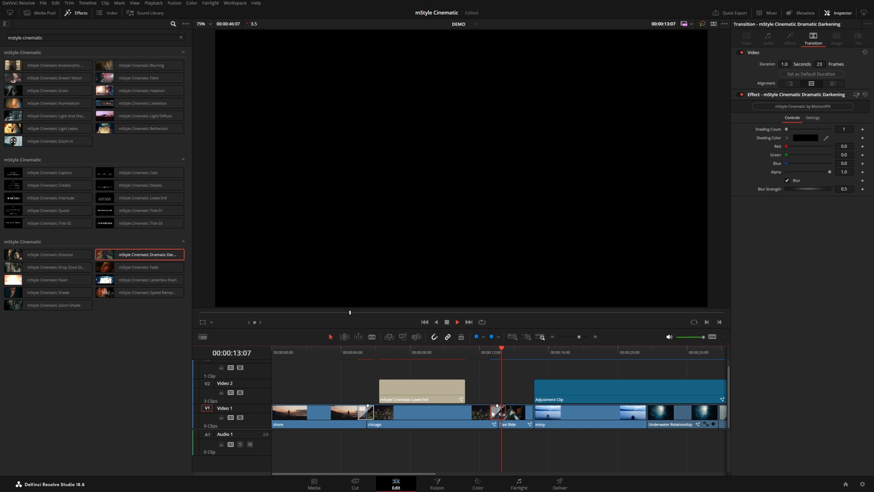
left_click(501, 354)
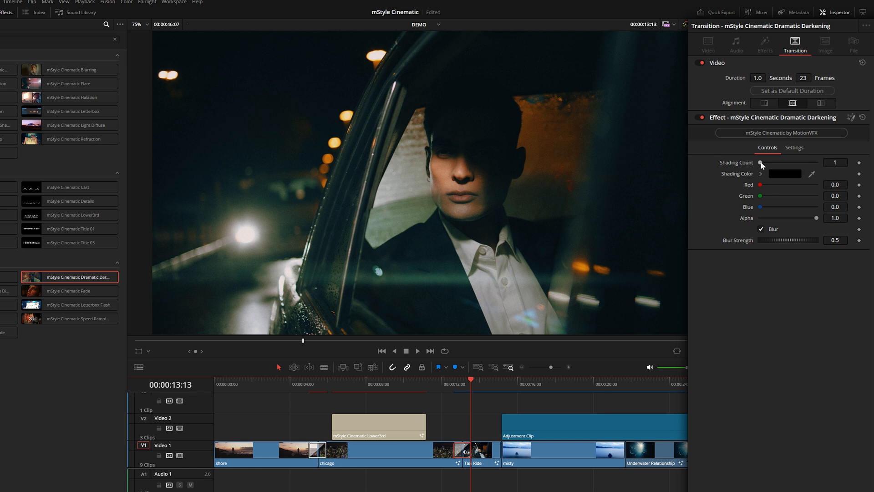
left_click_drag(760, 162, 819, 162)
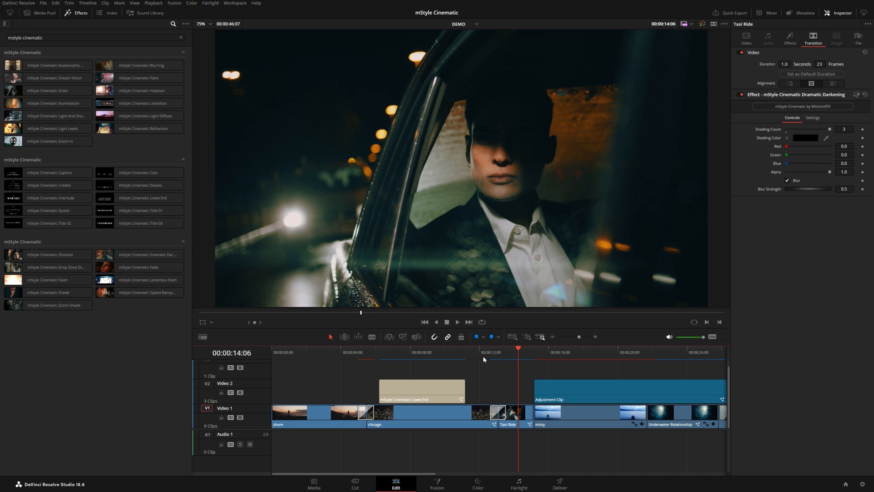
left_click(139, 292)
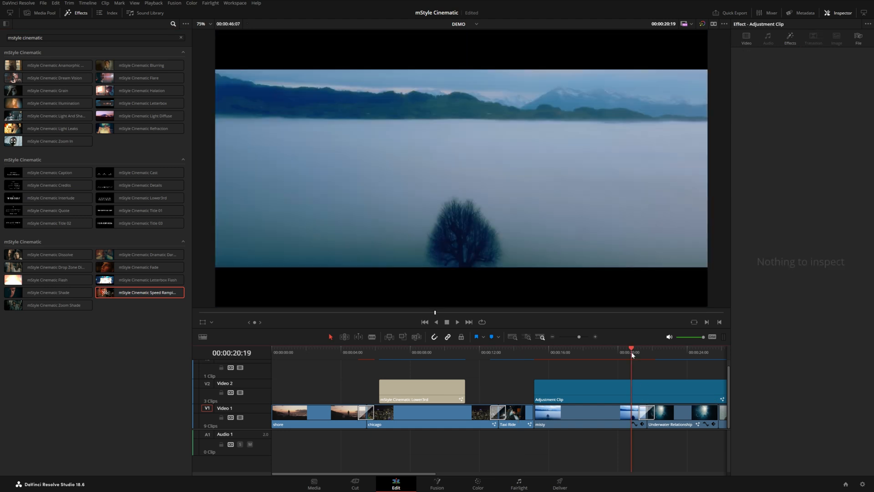
left_click(457, 322)
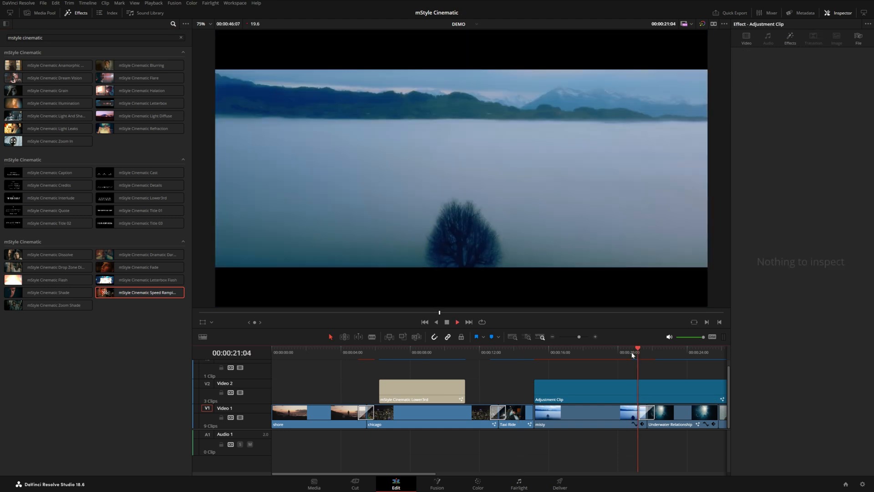